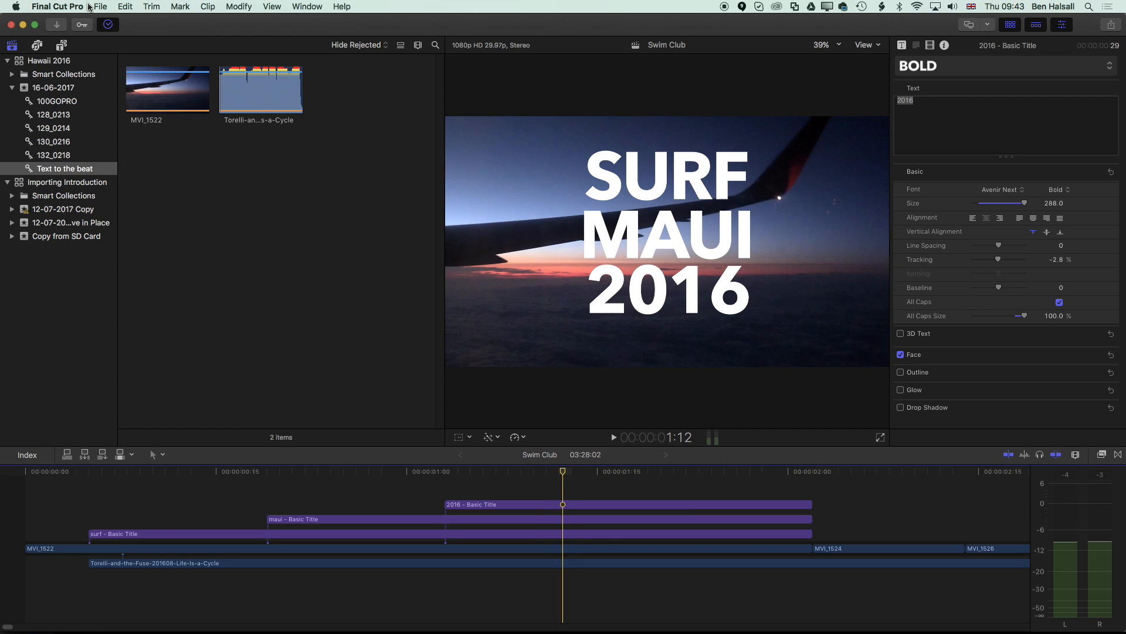
Create the project Title and Beat with clip MVI_1522 and fit it in the timeline view
click(100, 7)
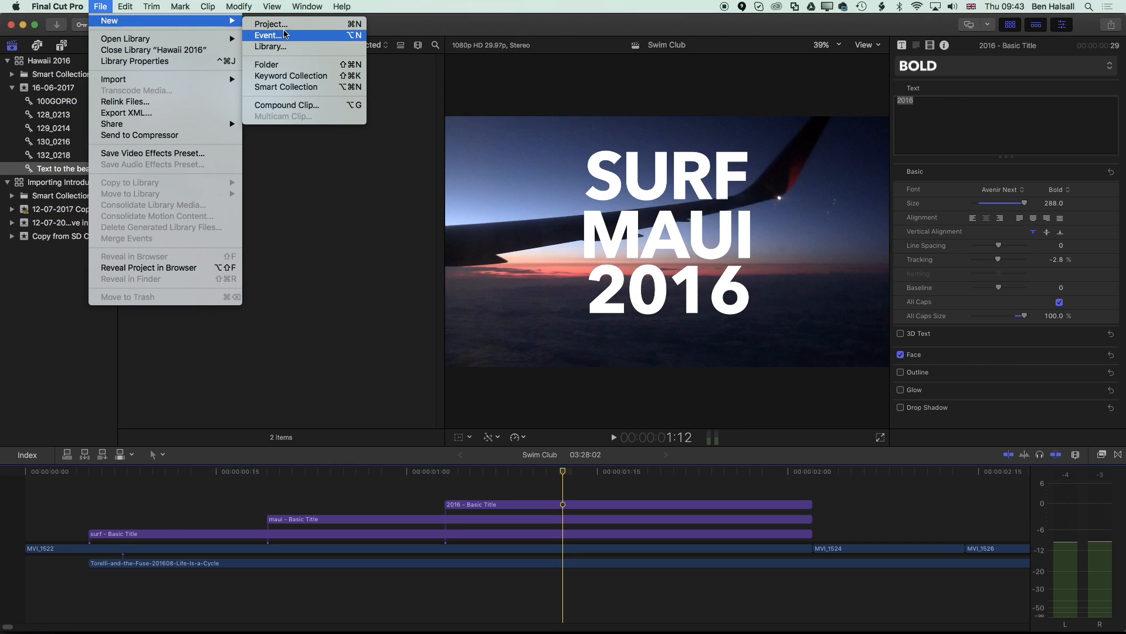
mouse_move(271, 23)
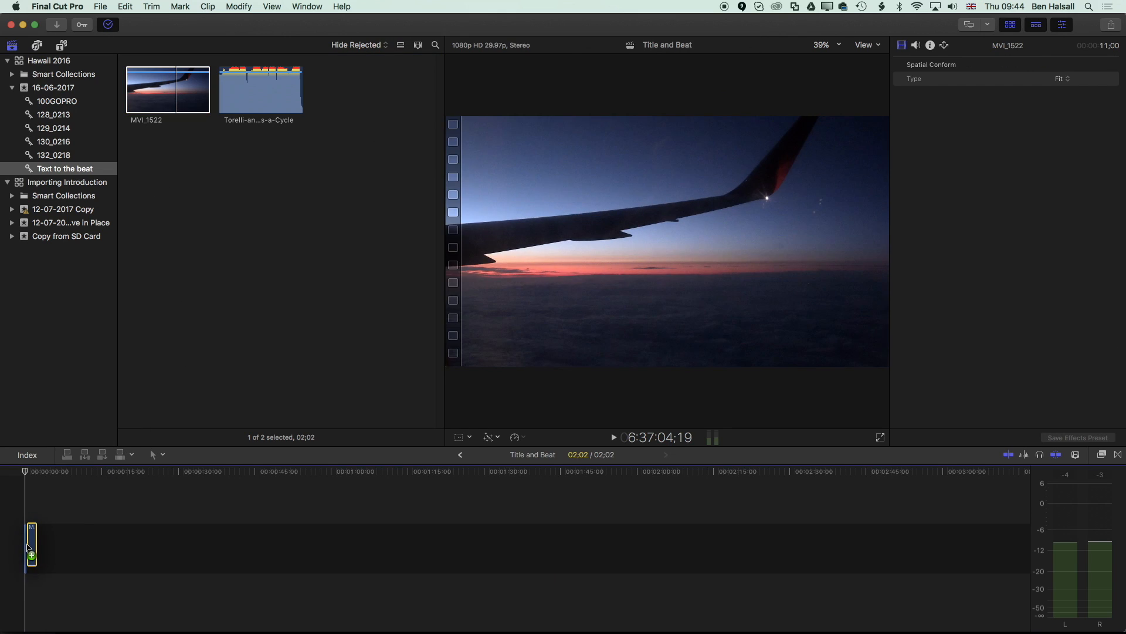
key(shift+z)
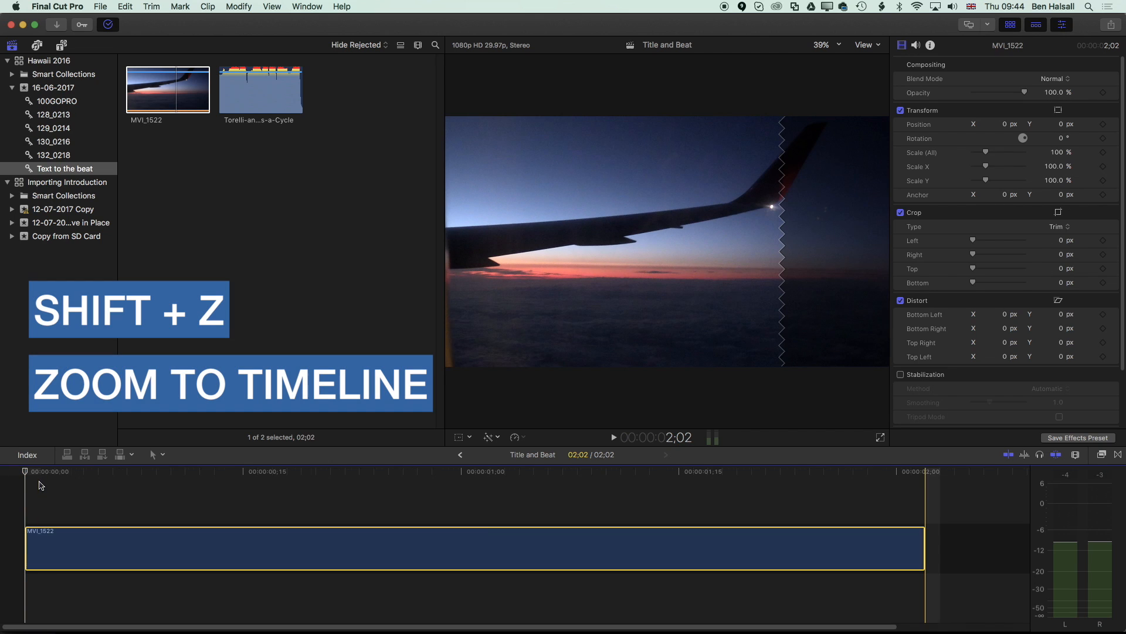
click(491, 471)
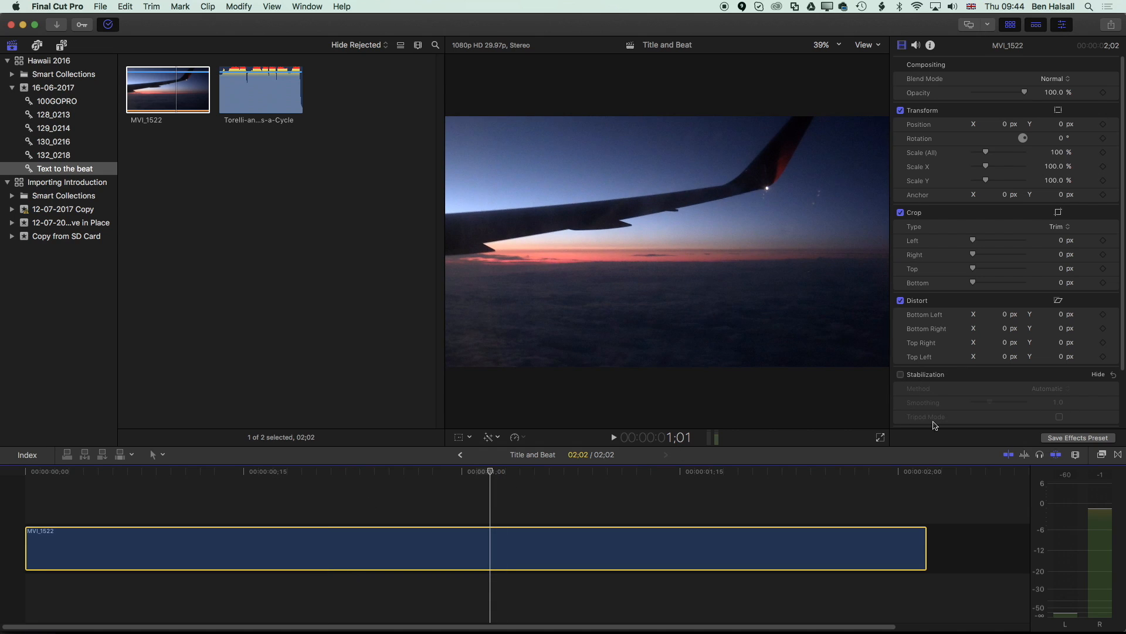
Enable Stabilization on MVI_1522 with the Automatic method and default smoothing
click(901, 374)
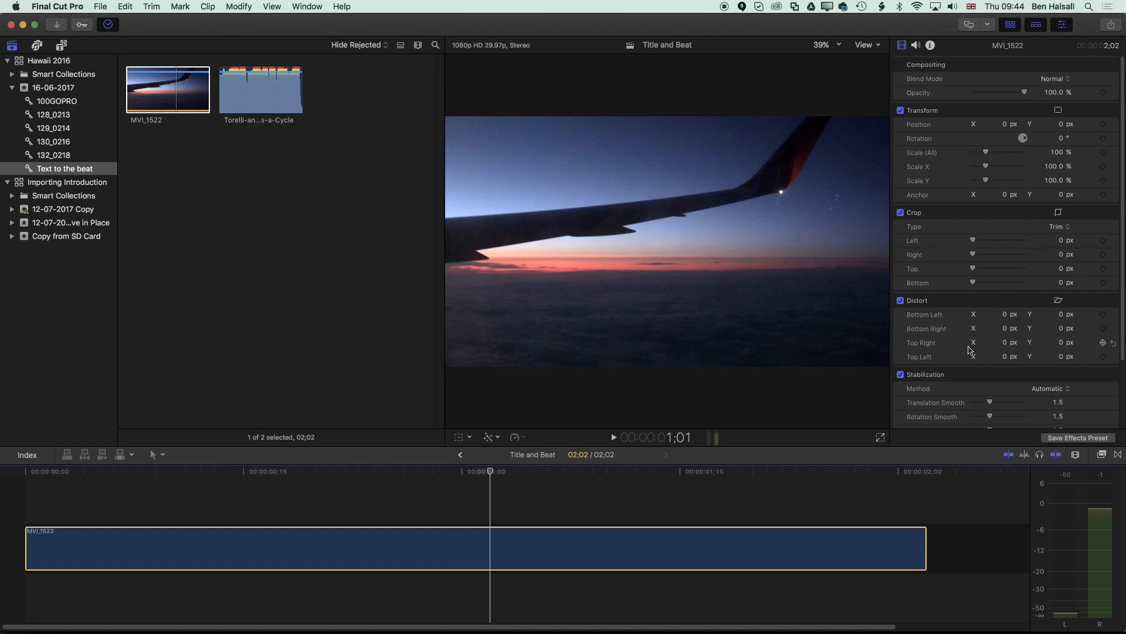
click(306, 7)
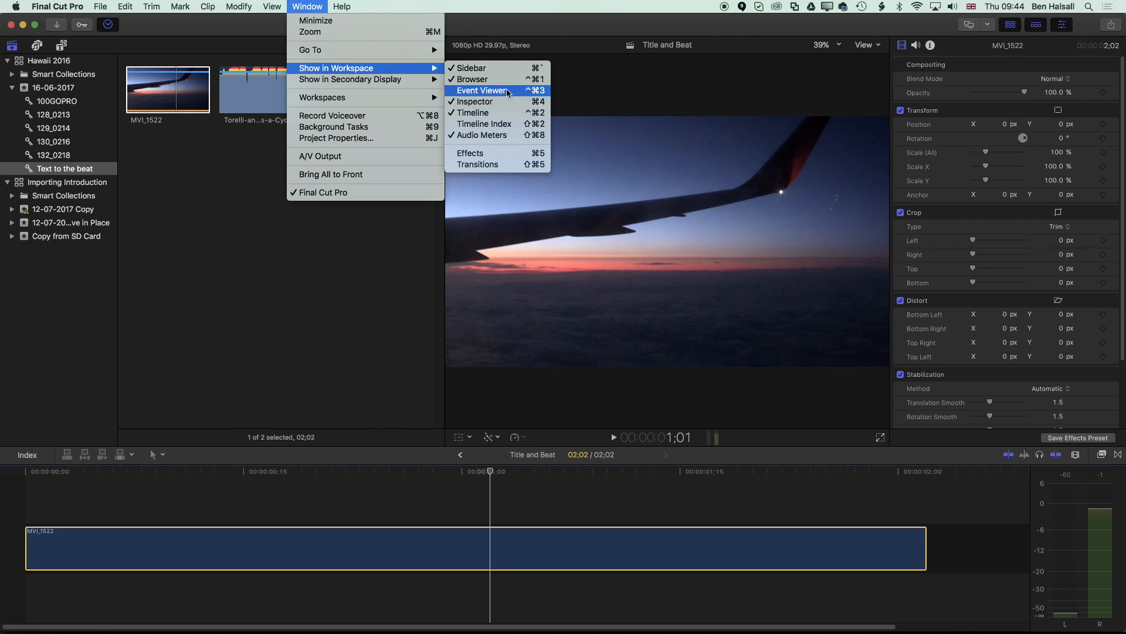
click(481, 91)
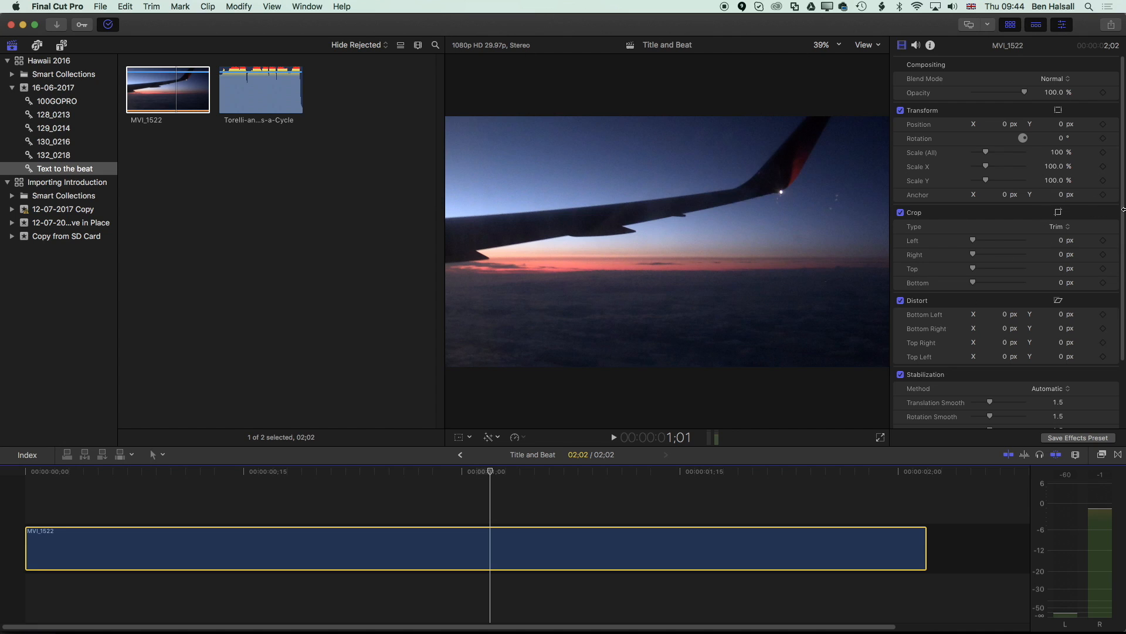
scroll(down, 3)
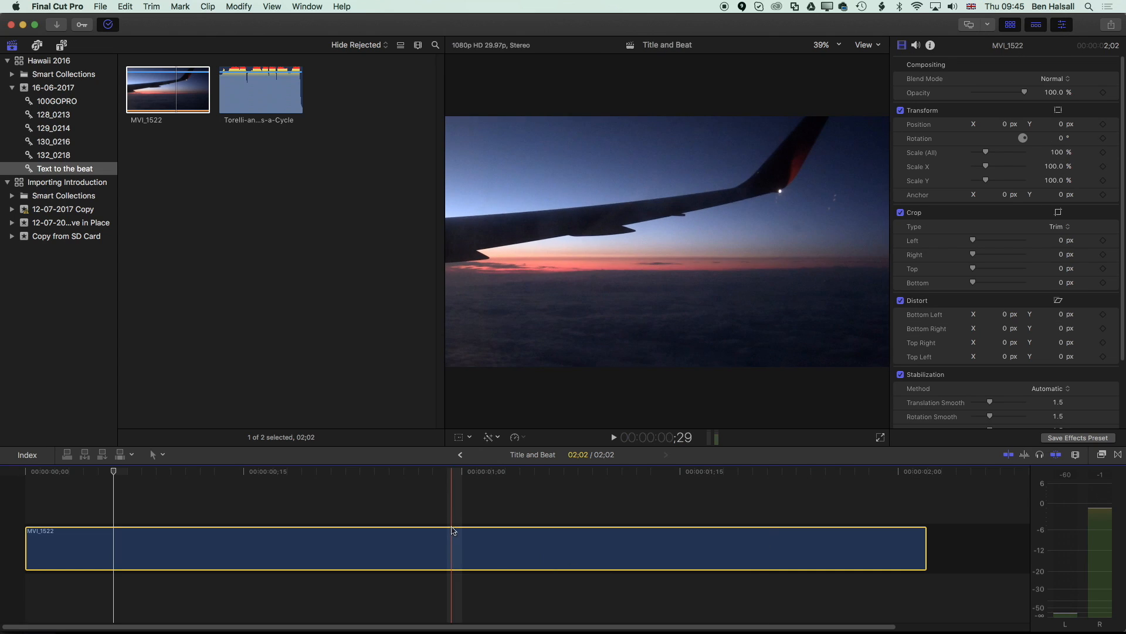
Show the wing clip as a large filmstrip with waveform and enlarge the timeline area
click(481, 548)
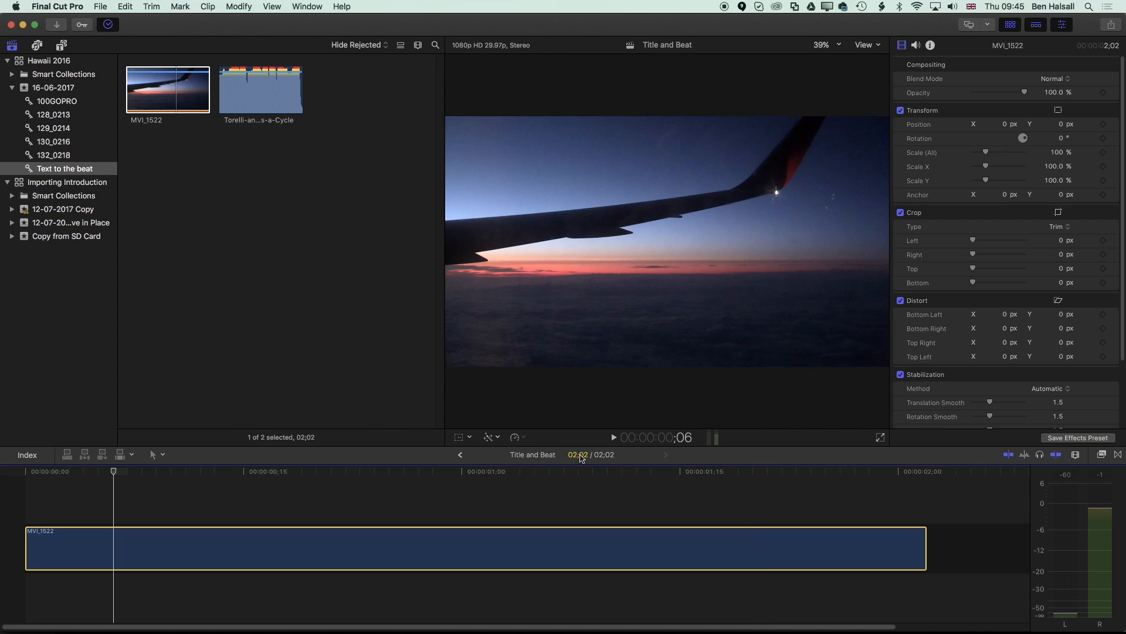
mouse_move(924, 463)
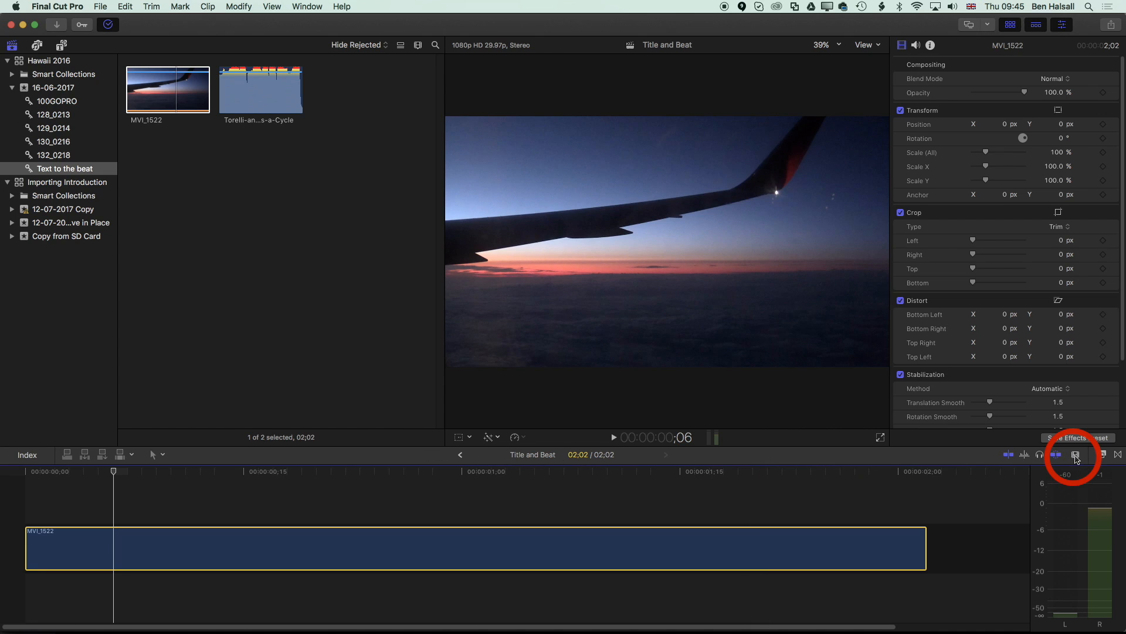
click(1076, 456)
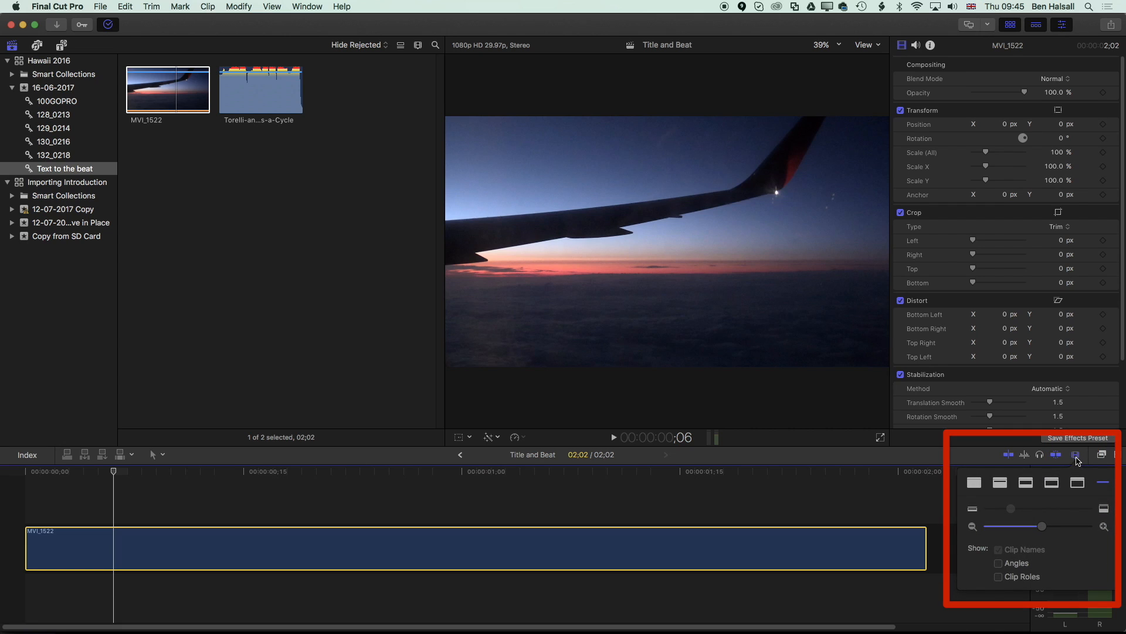
mouse_move(1051, 489)
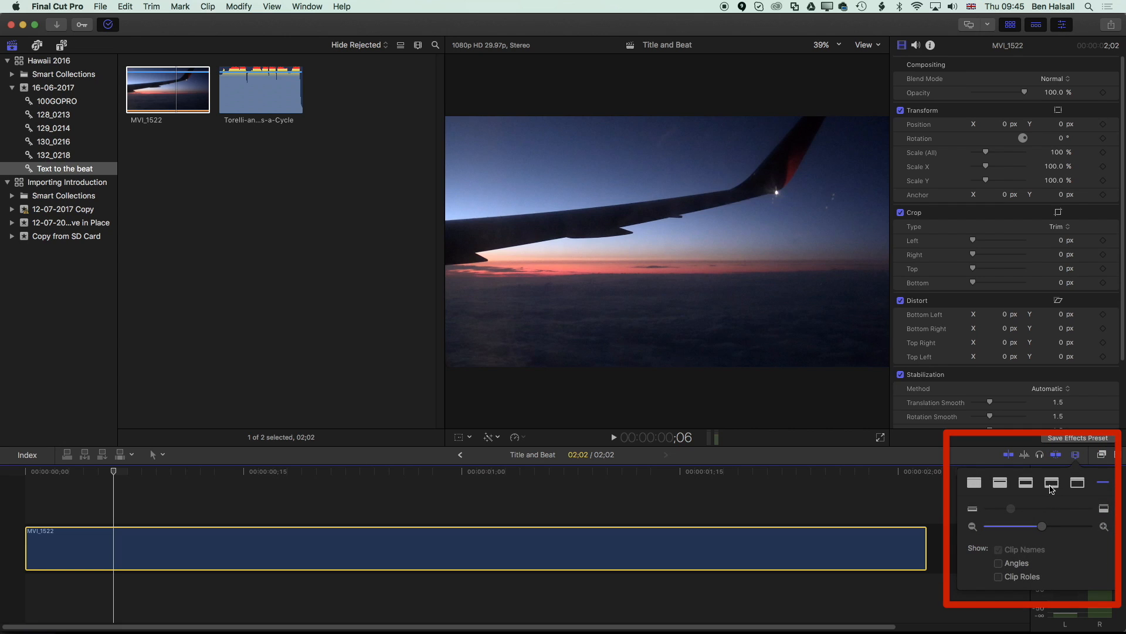
click(1051, 482)
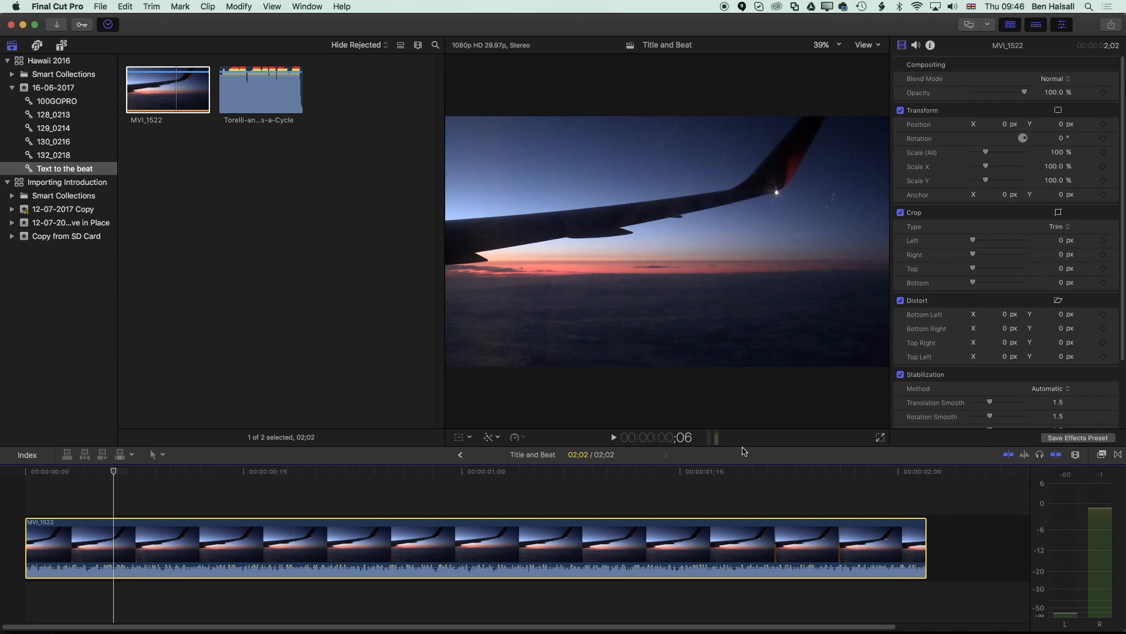
mouse_move(740, 450)
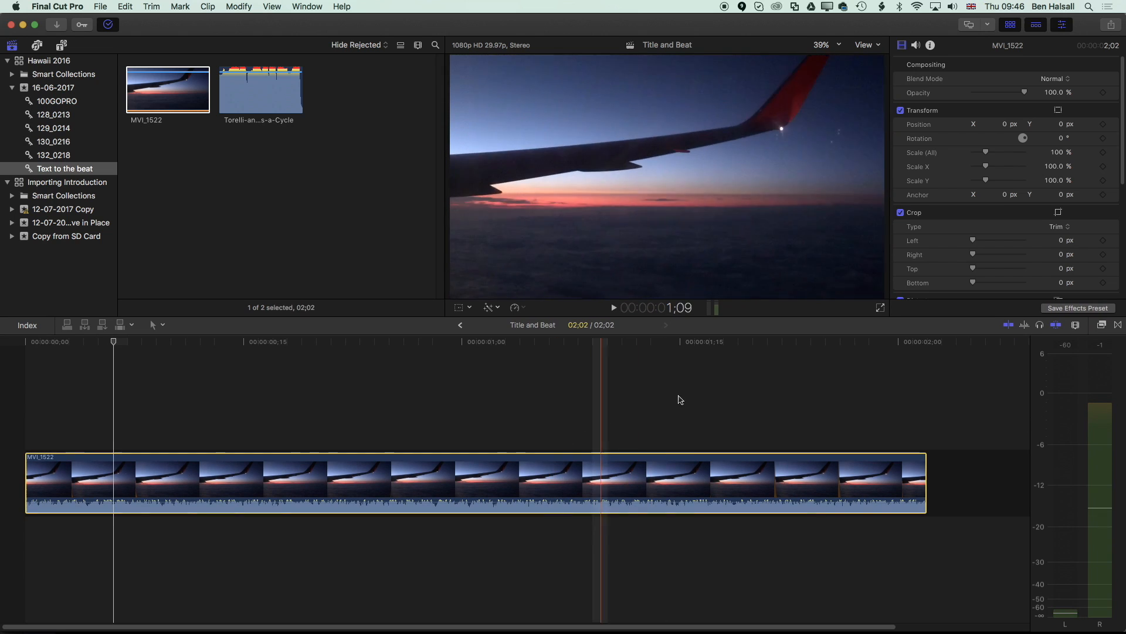
click(514, 418)
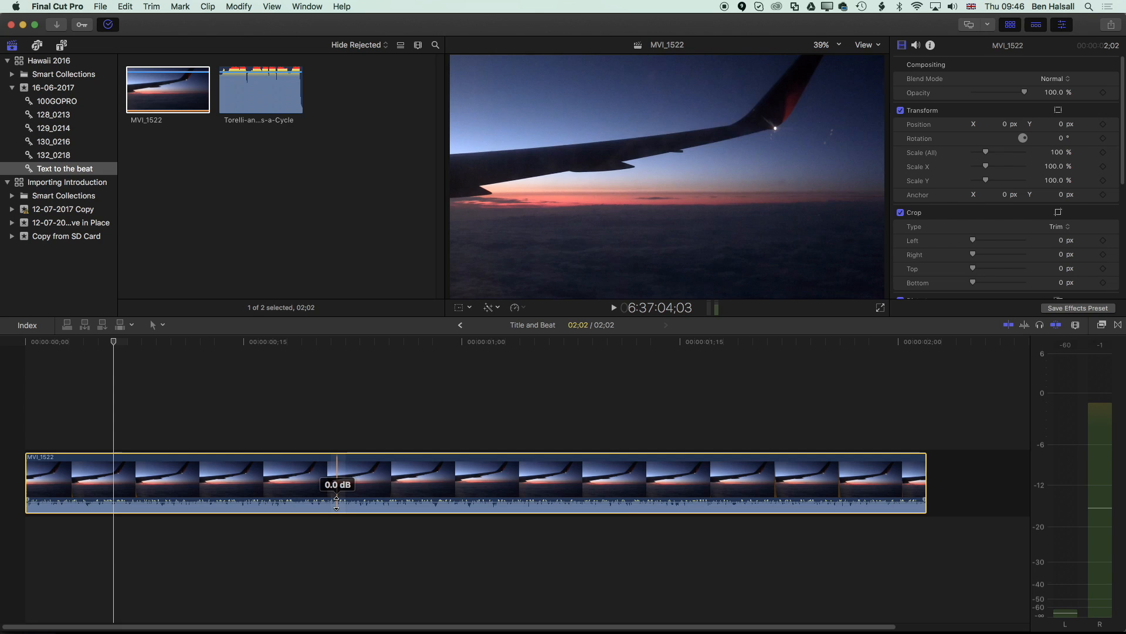
Pull the wing clip's volume line down to silence and check it in the Audio Inspector
drag(337, 497, 338, 514)
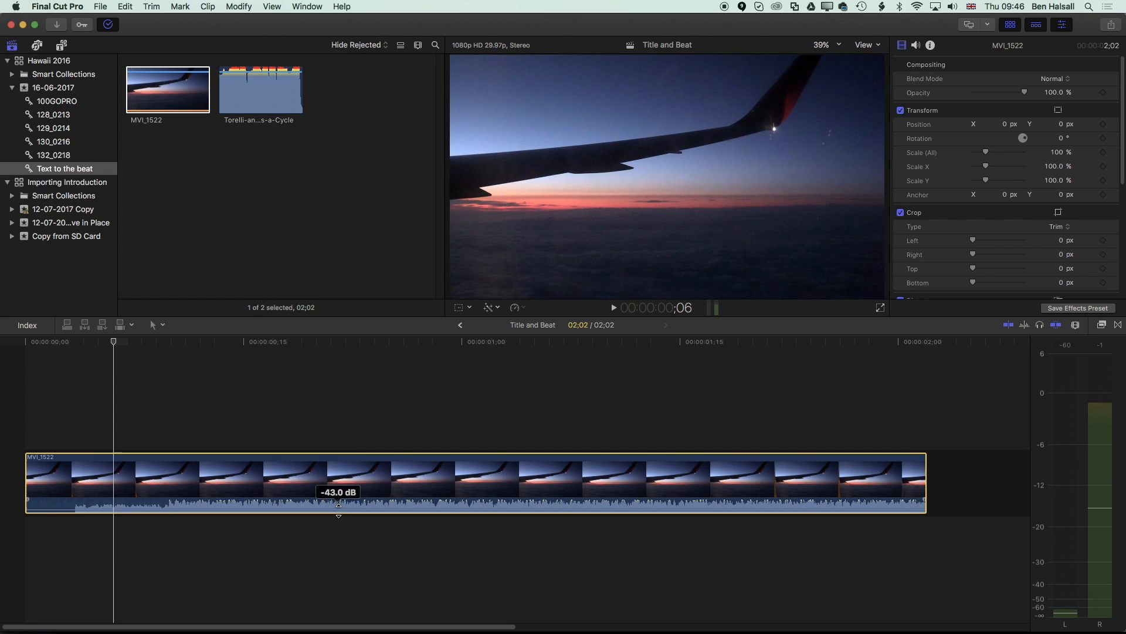
drag(338, 503, 327, 498)
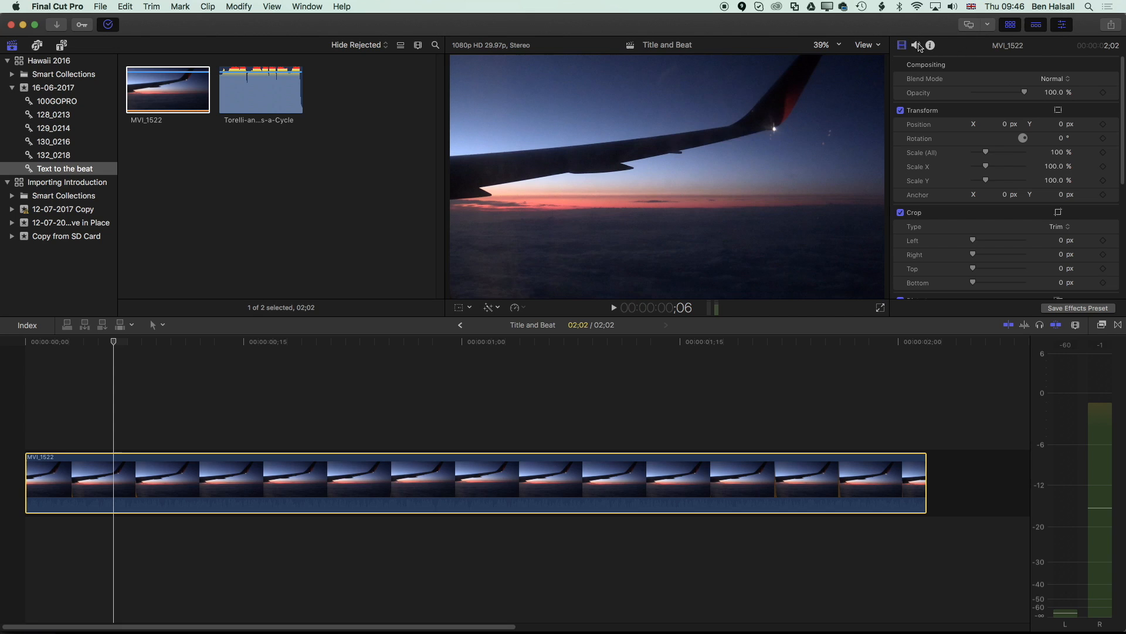
click(917, 46)
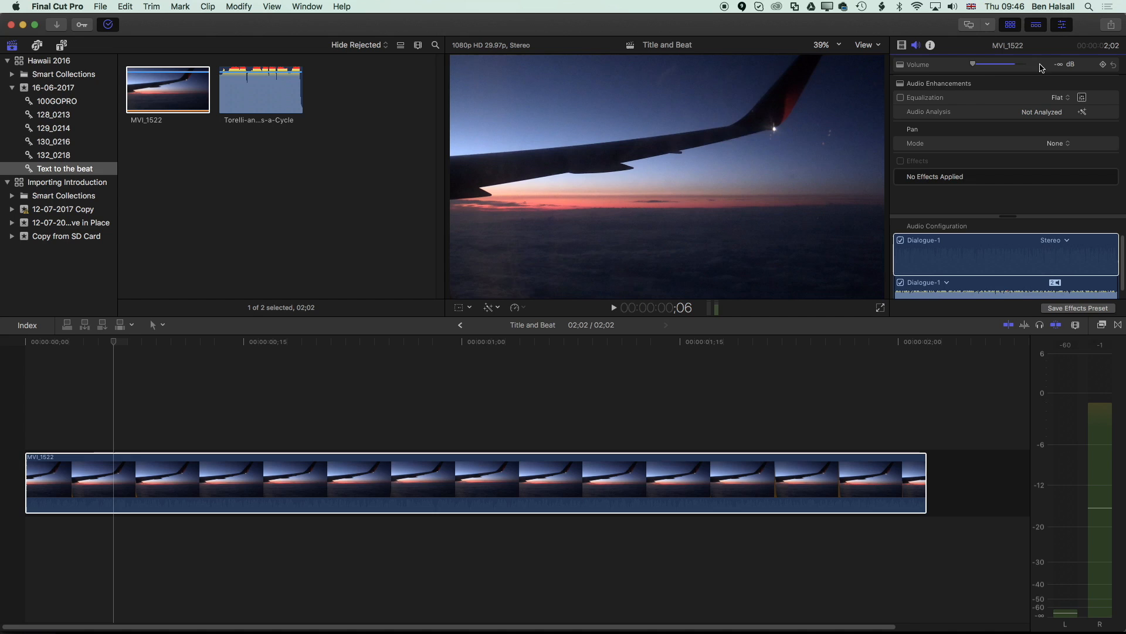
click(181, 347)
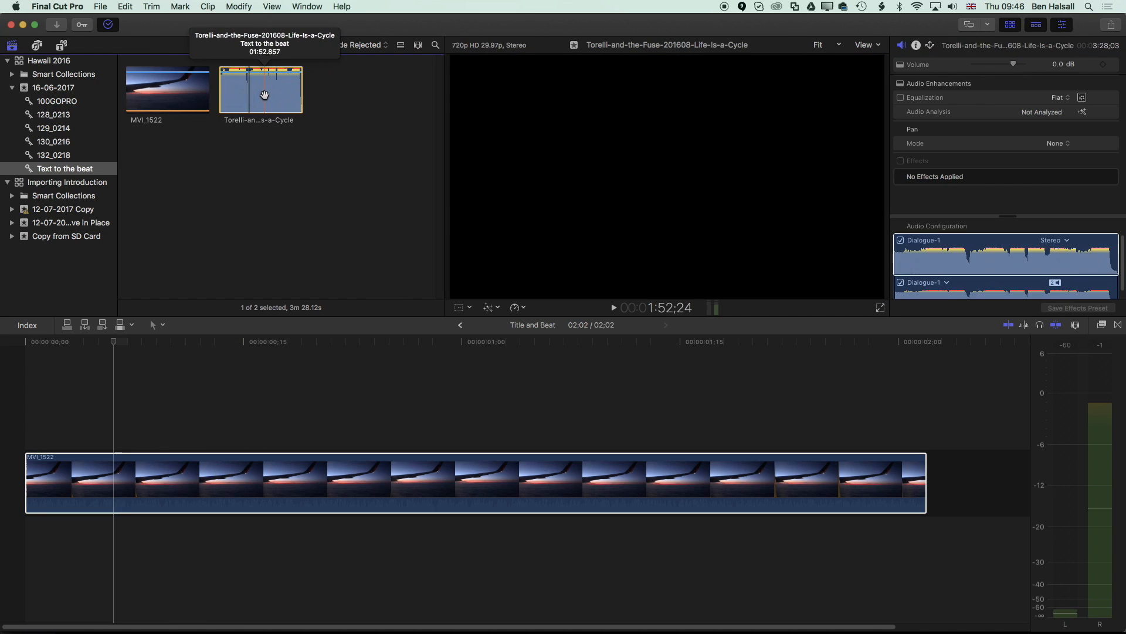
Place the Torelli Life Is a Cycle music clip beneath MVI_1522 as connected audio
drag(261, 89, 79, 535)
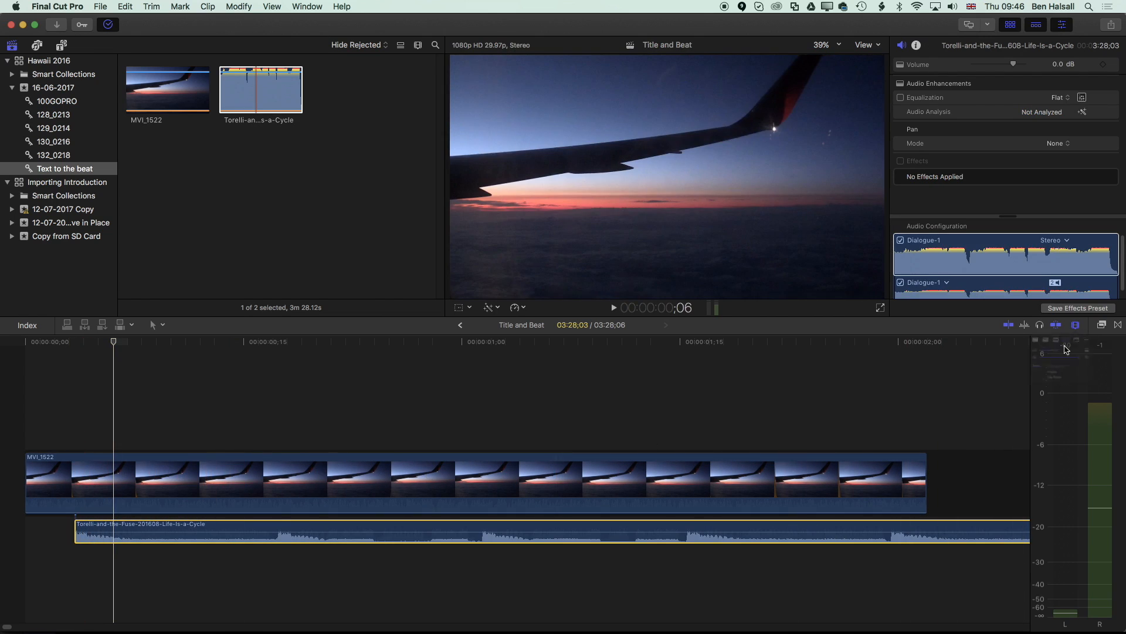
click(1075, 325)
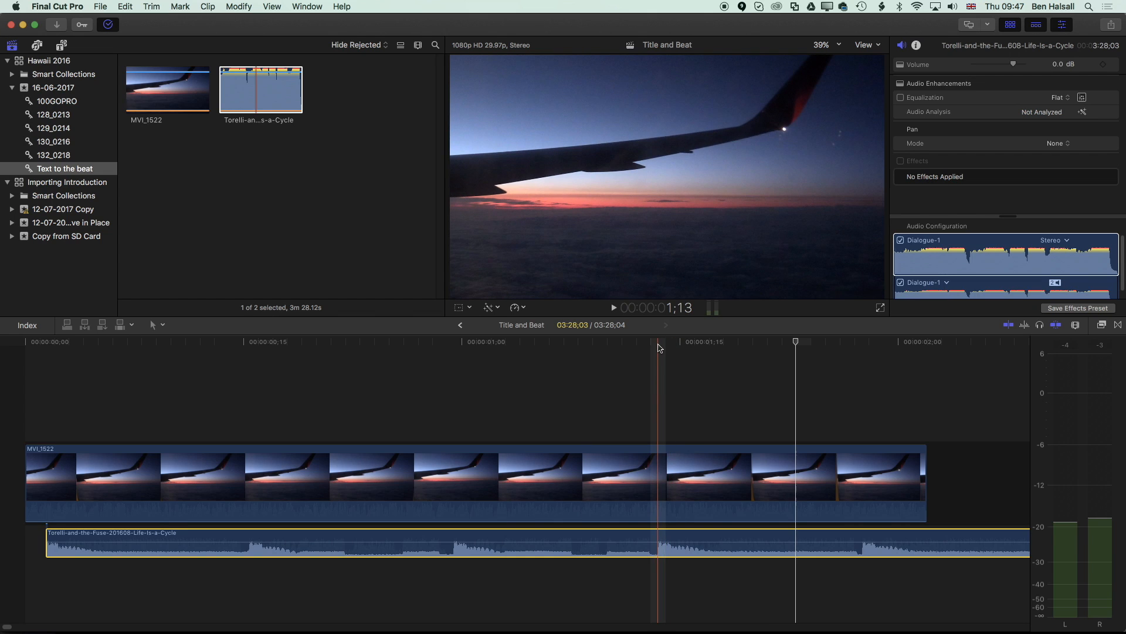
click(590, 341)
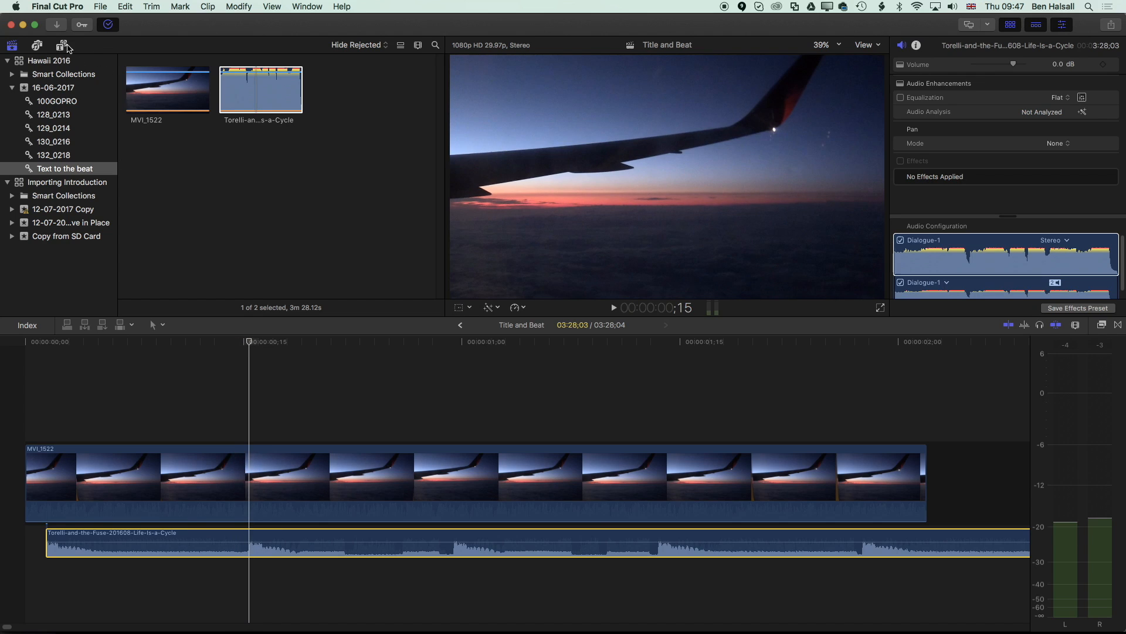
mouse_move(64, 46)
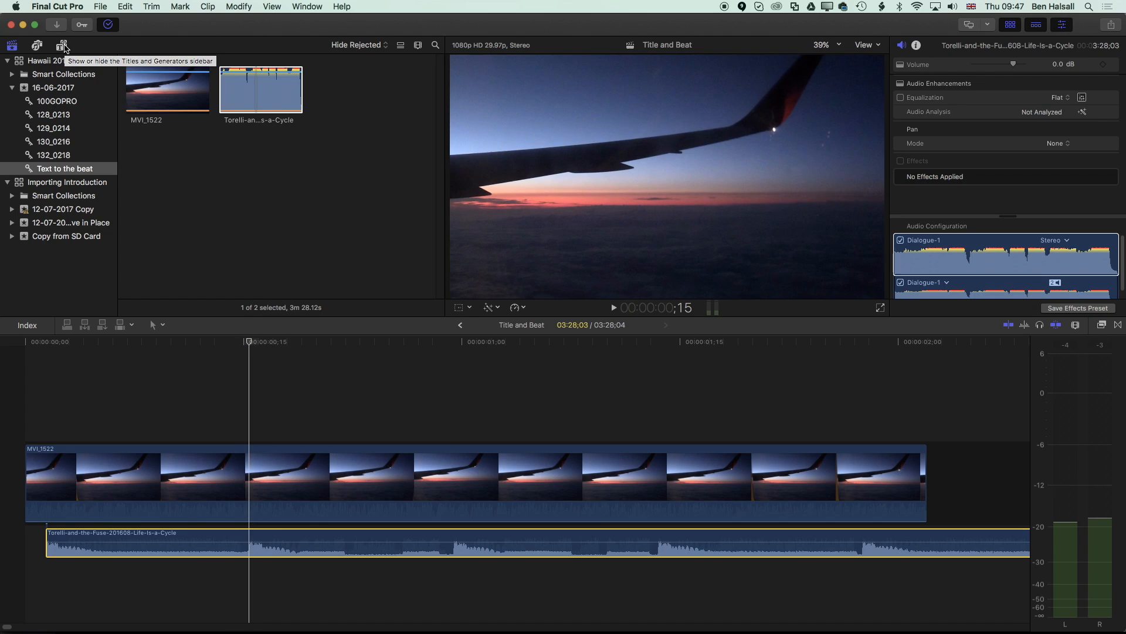
Add a Basic Title above the wing clip at the playhead and set its text to surf
click(62, 46)
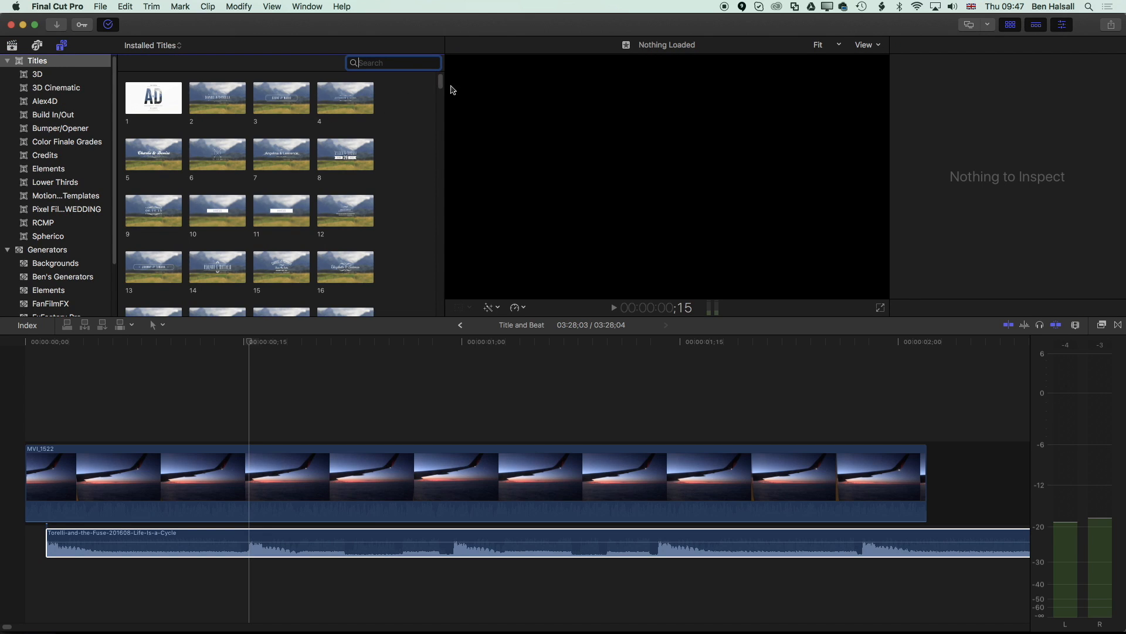
scroll(down, 3)
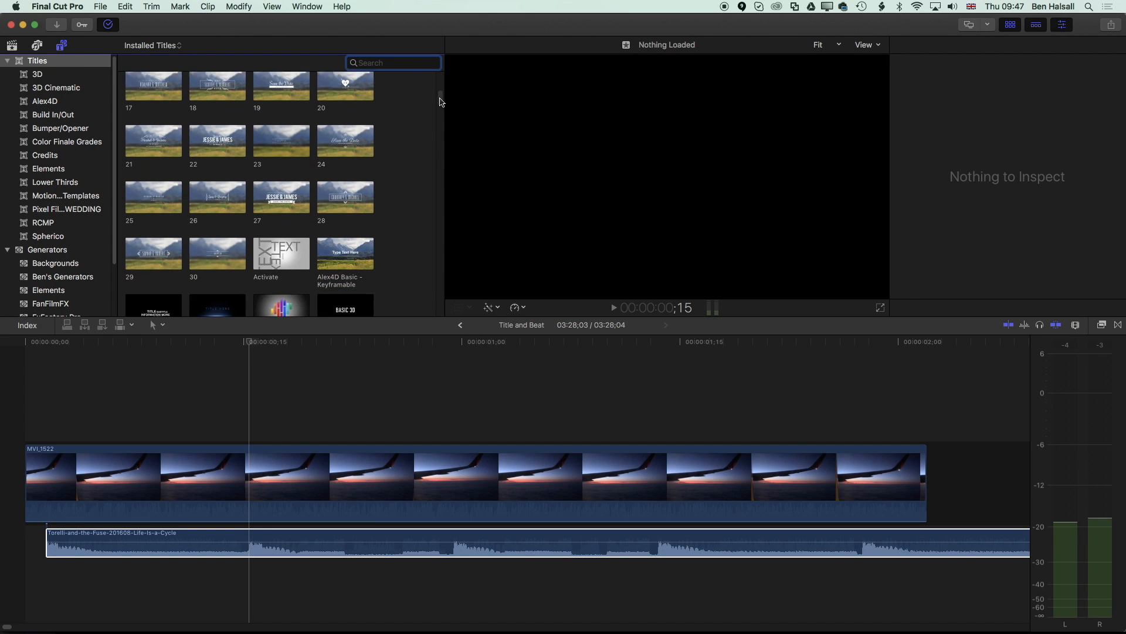
scroll(down, 3)
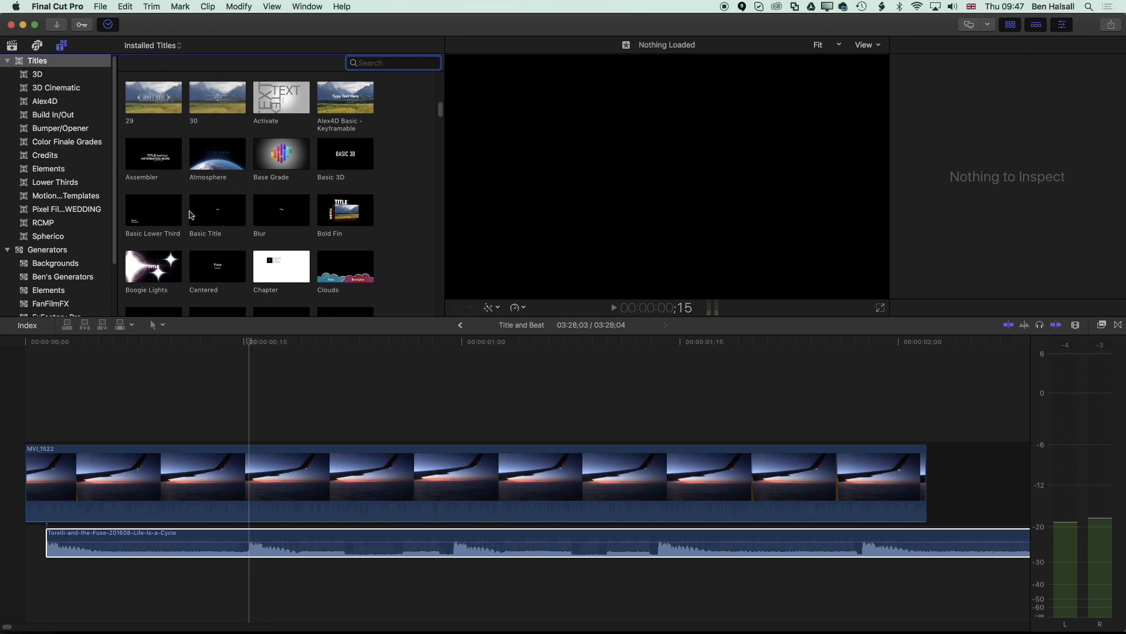
click(217, 210)
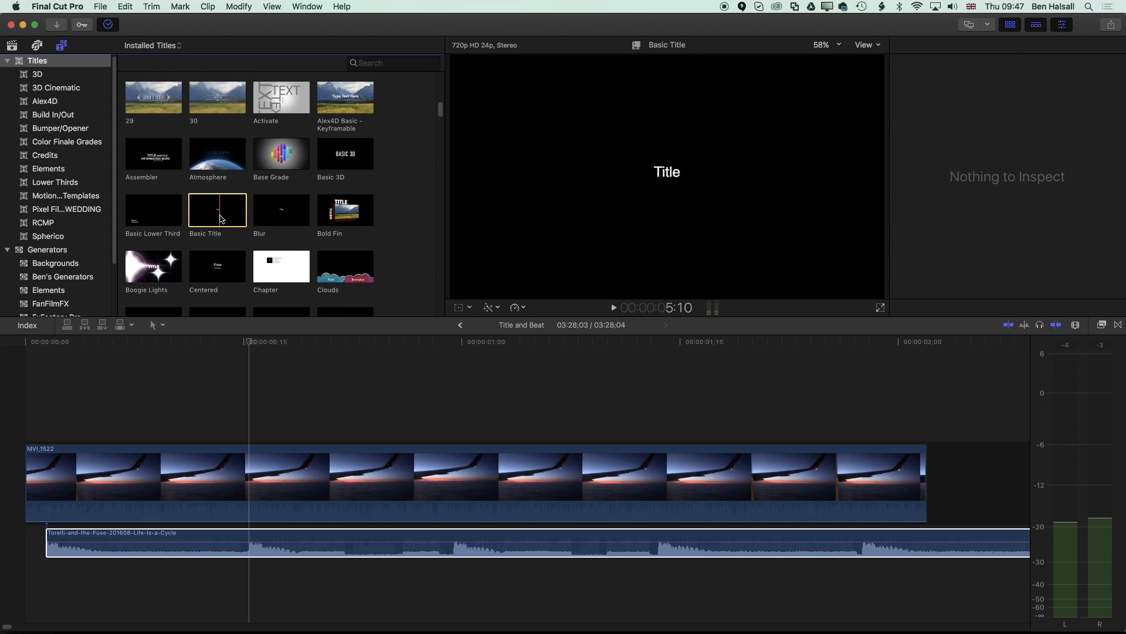
drag(217, 209, 258, 427)
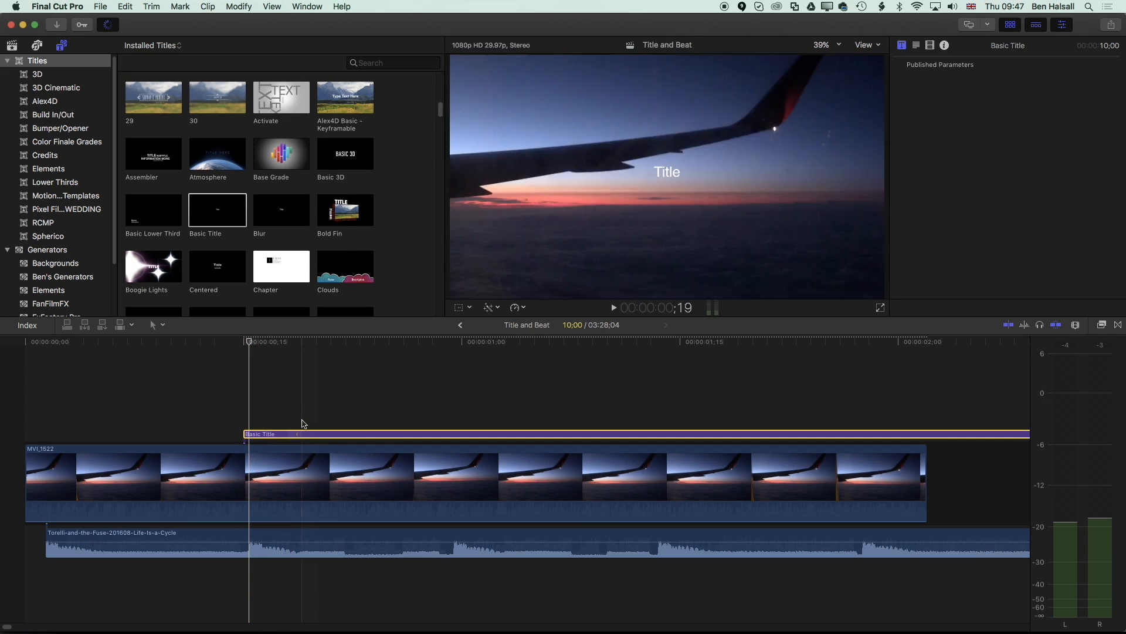
click(266, 434)
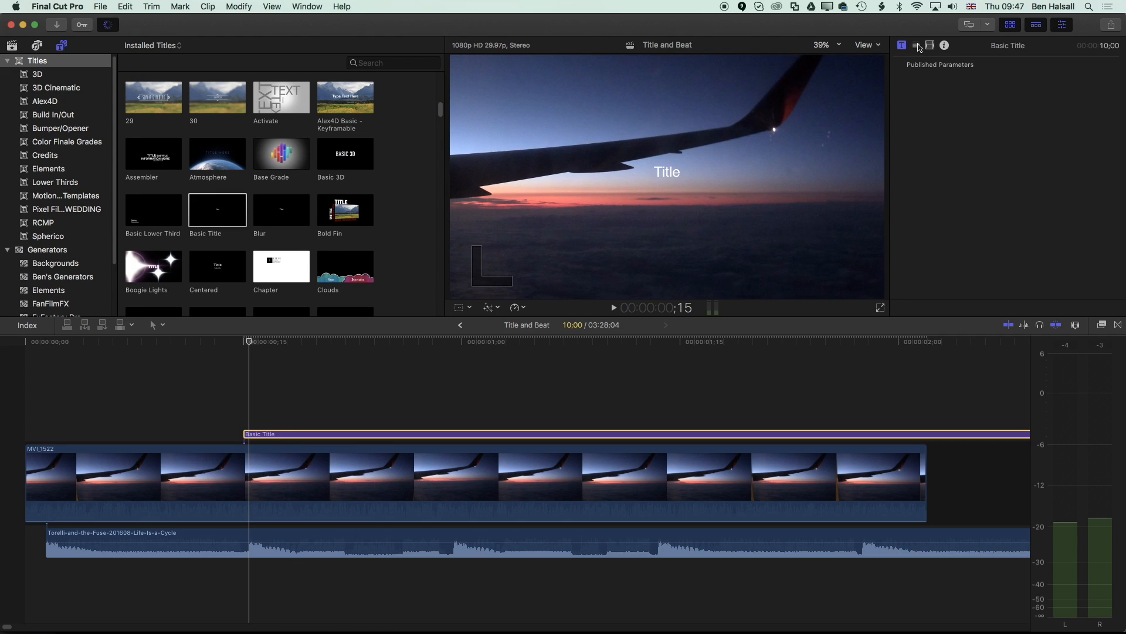
click(901, 46)
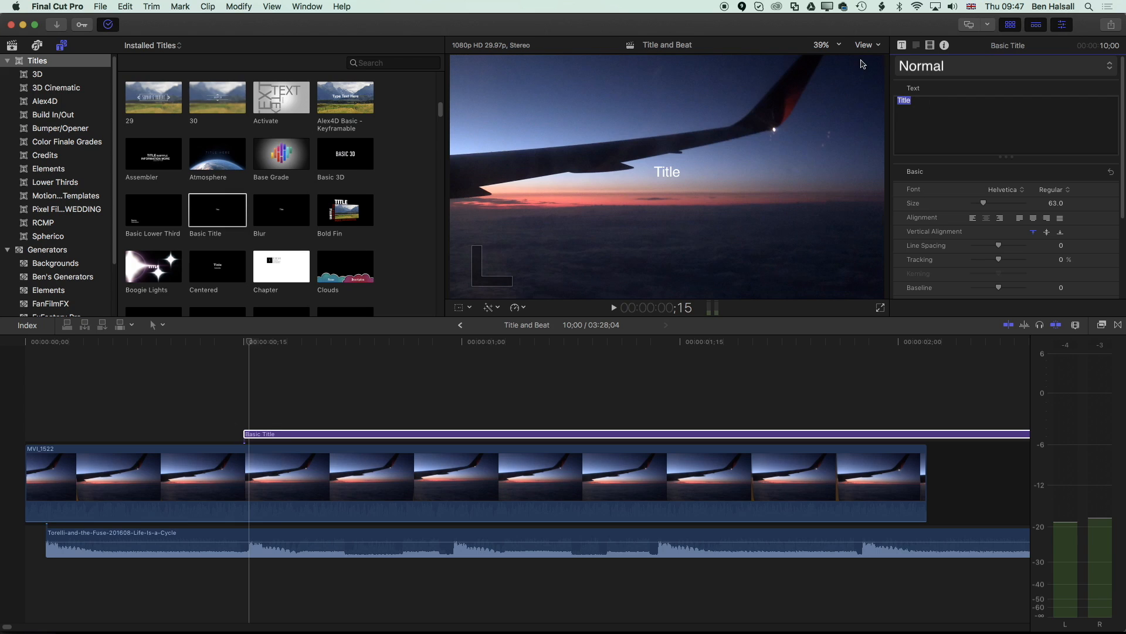
text(surf)
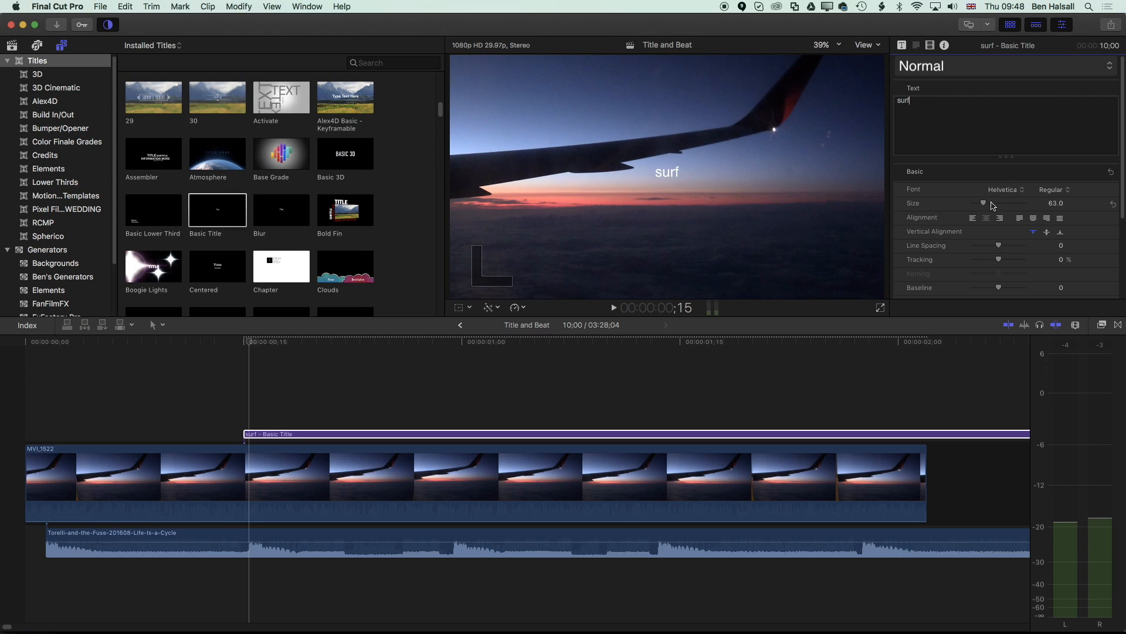
Enlarge SURF to size 245 in Arial Black and place it near the top centre of frame
drag(984, 203, 1023, 203)
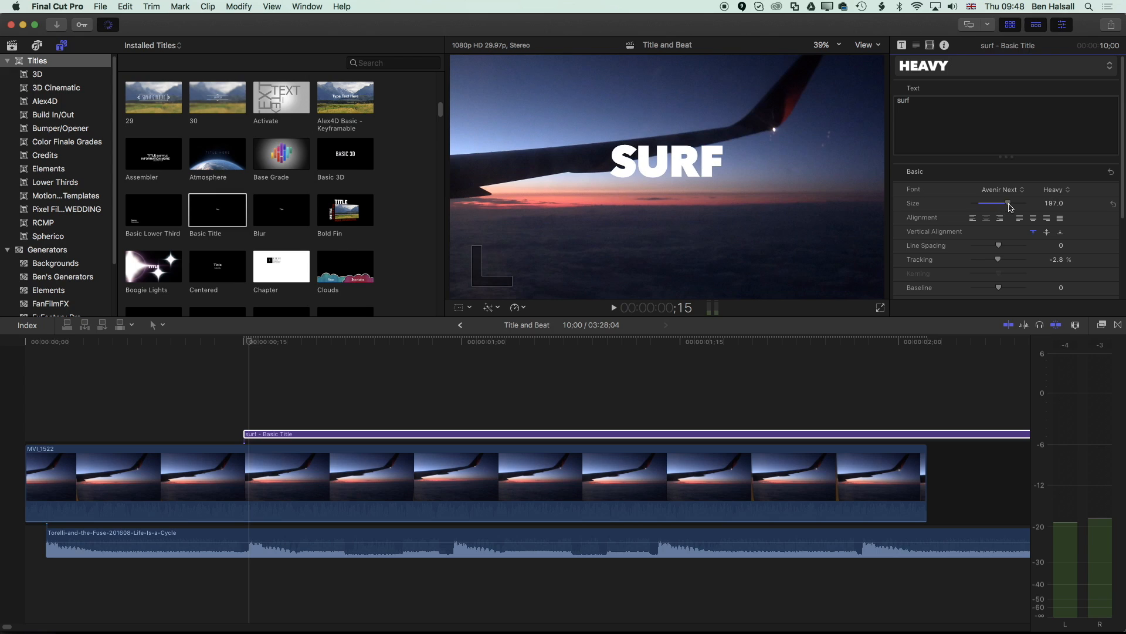
drag(1007, 203, 1018, 203)
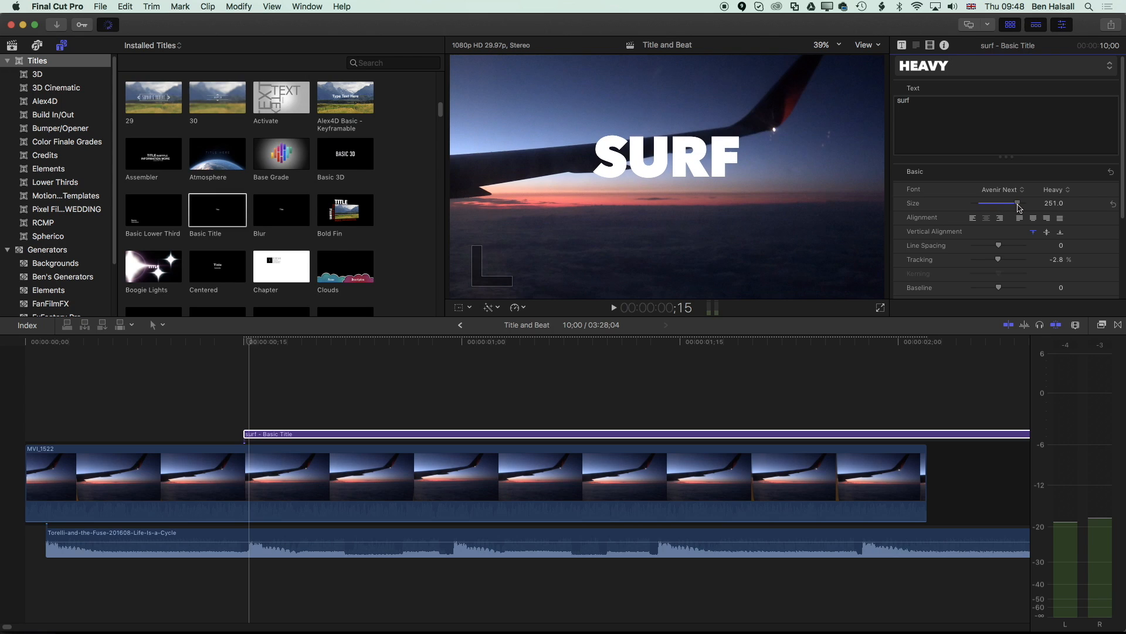
drag(1017, 203, 999, 203)
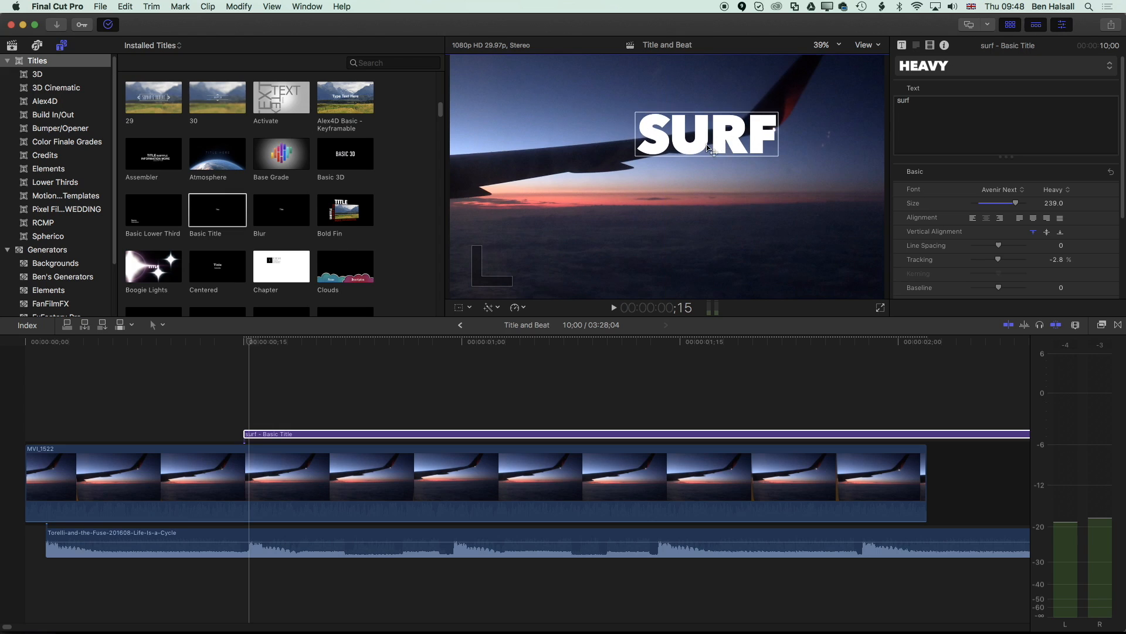
drag(705, 133, 667, 128)
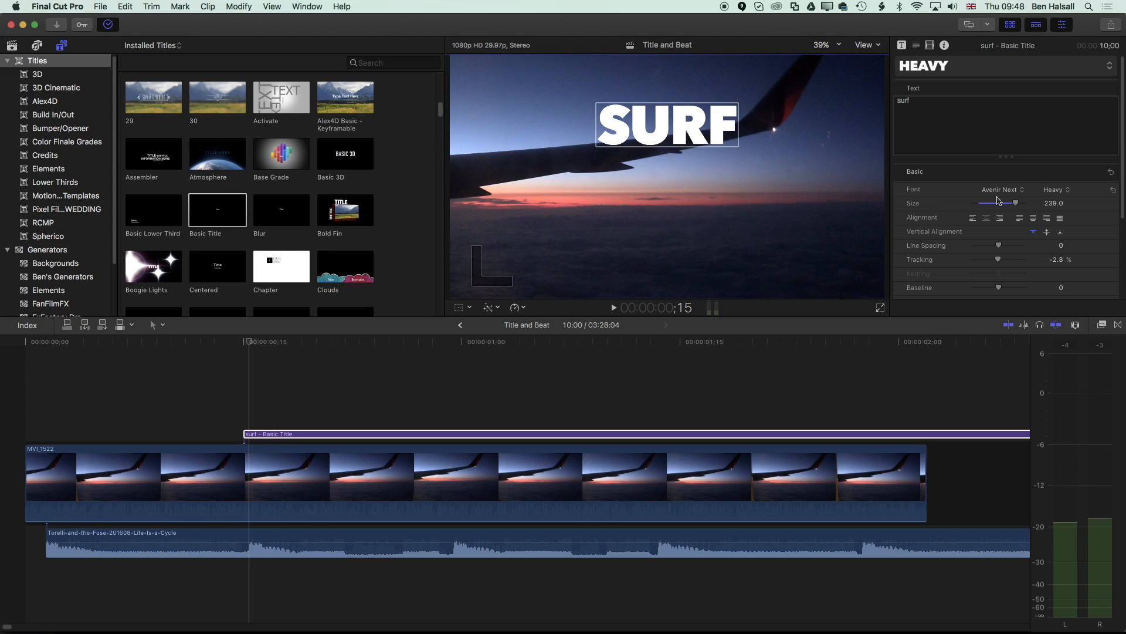
click(1002, 189)
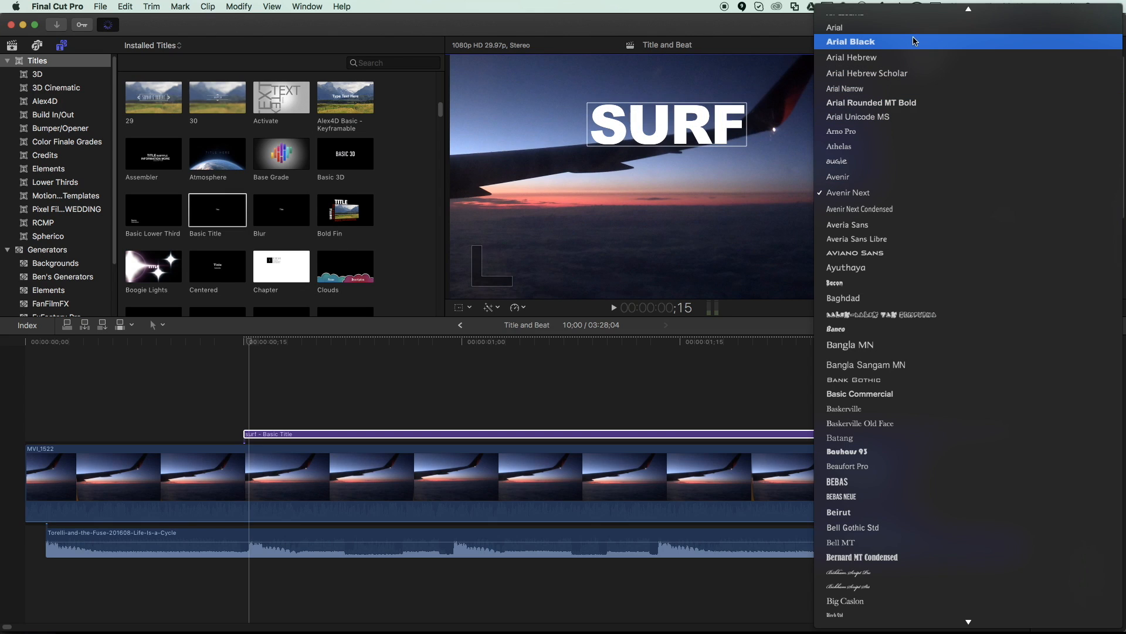
click(850, 41)
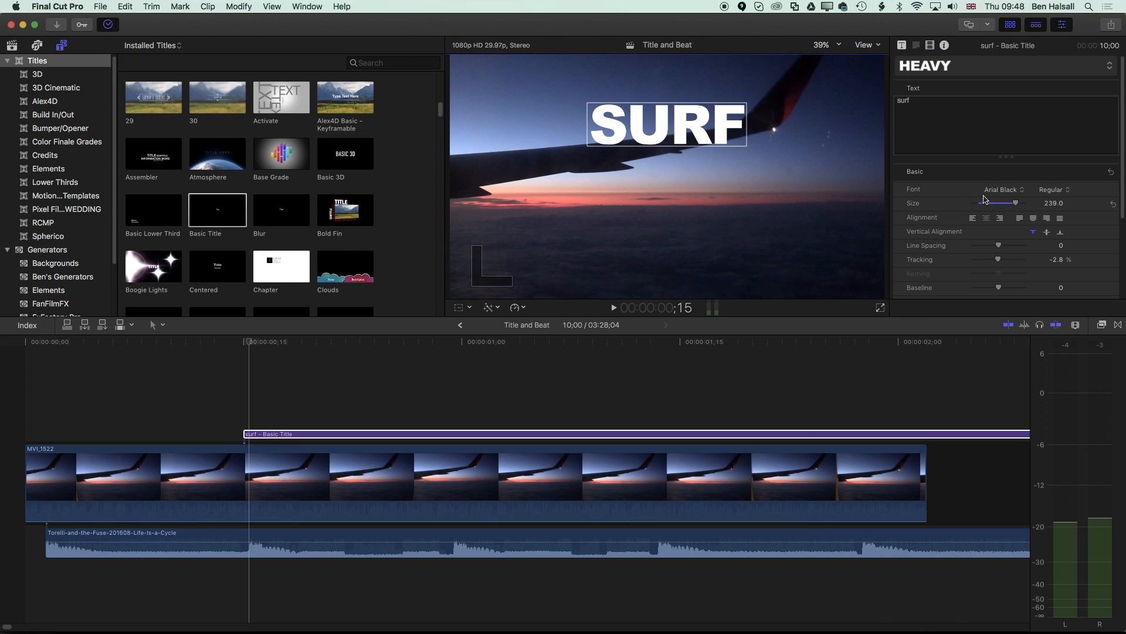
drag(1013, 203, 1018, 203)
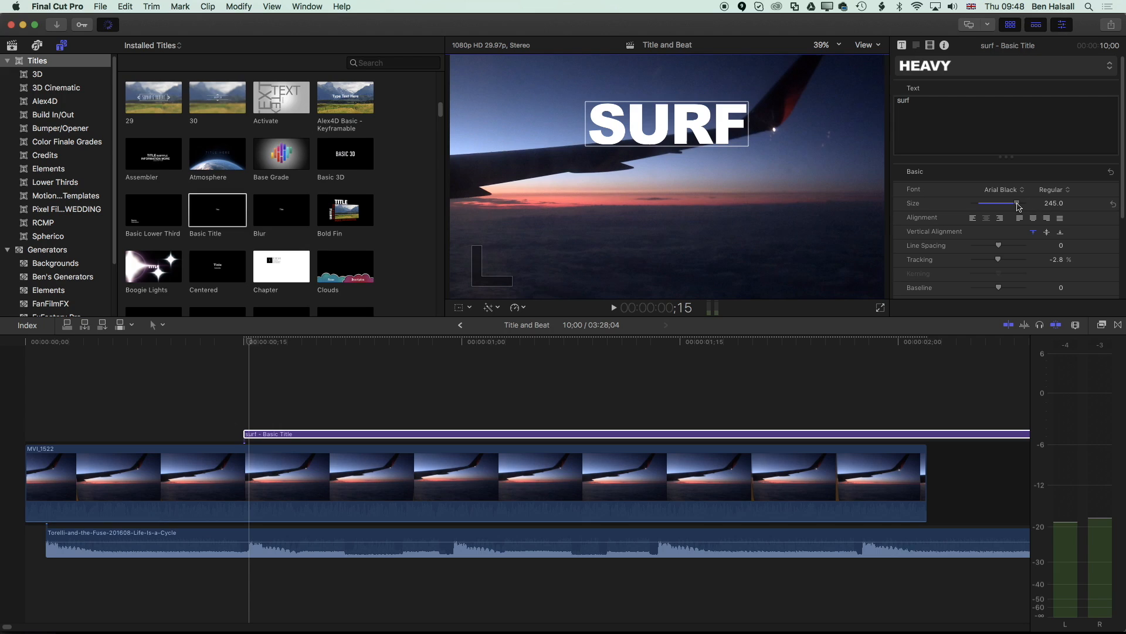
mouse_move(926, 192)
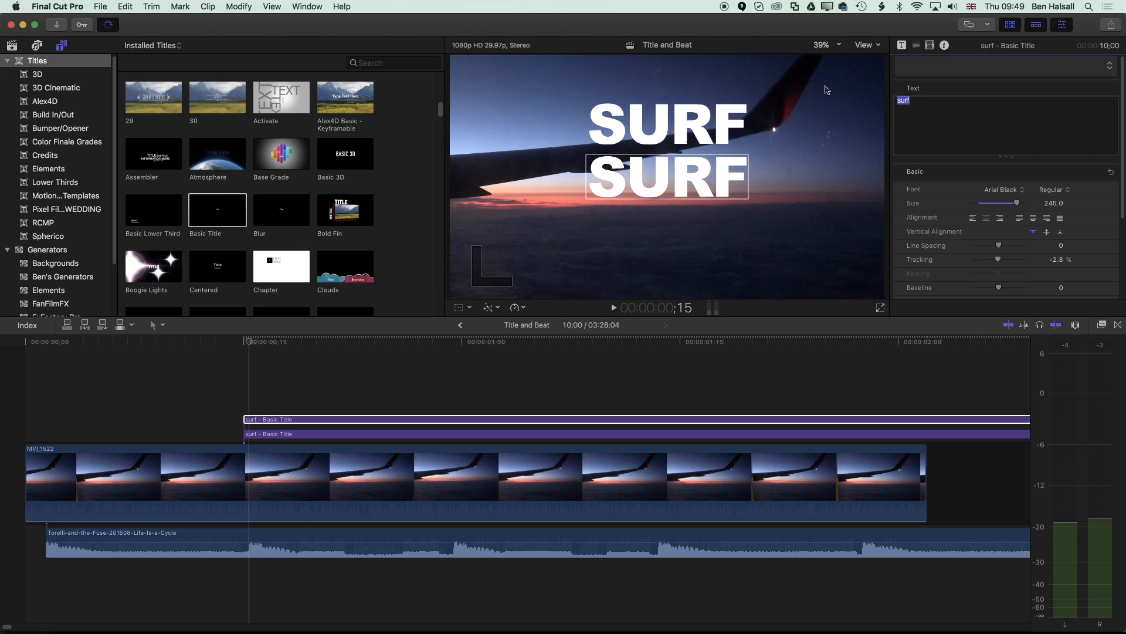
Change the duplicated title to maui and slide its start onto the next beat
text(maui)
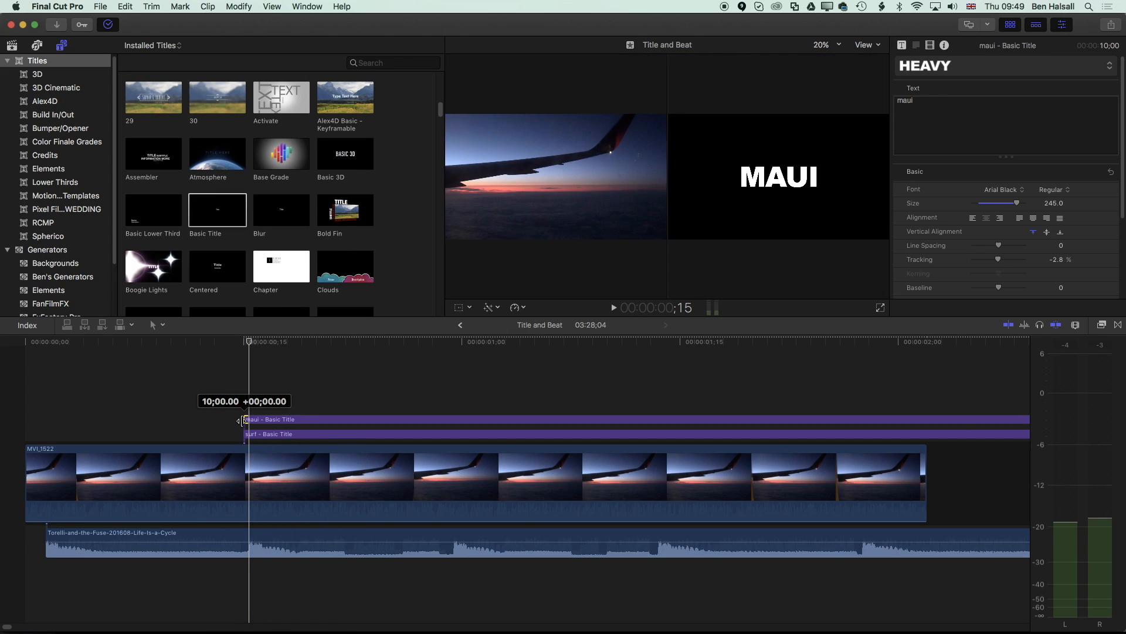
drag(248, 419, 388, 419)
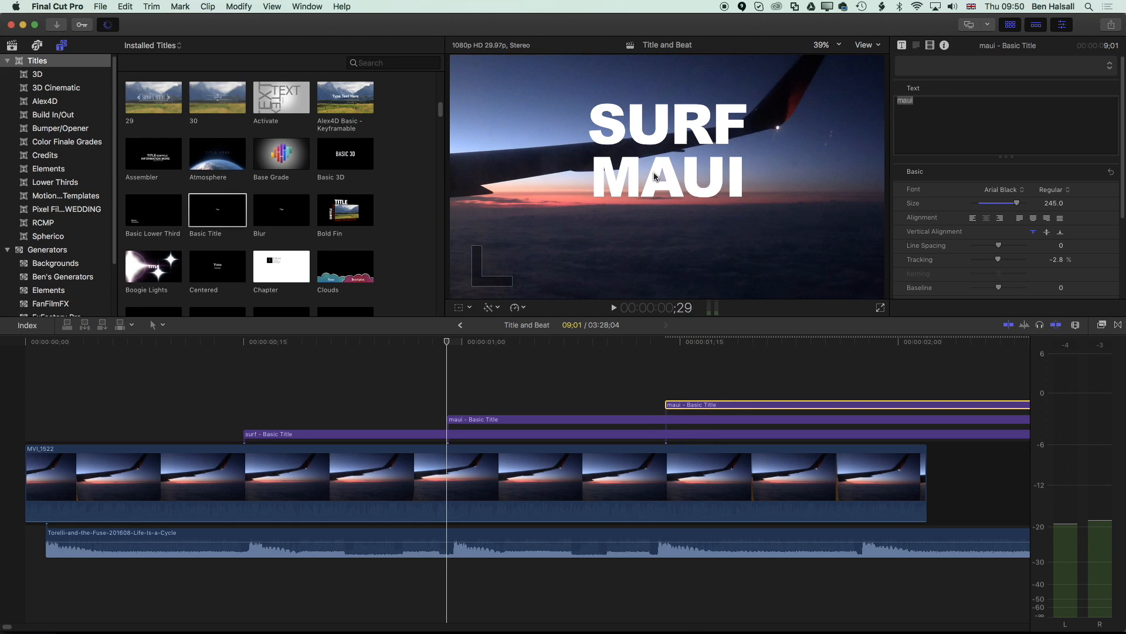
Select the newest title copy and retype its text as 2016
click(700, 405)
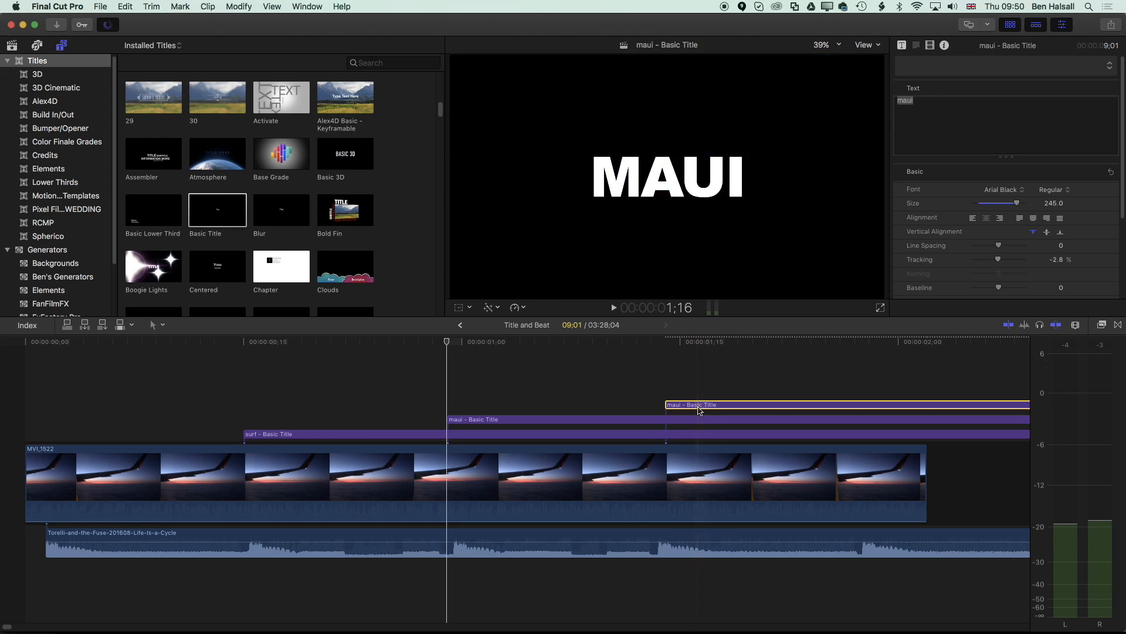
click(705, 342)
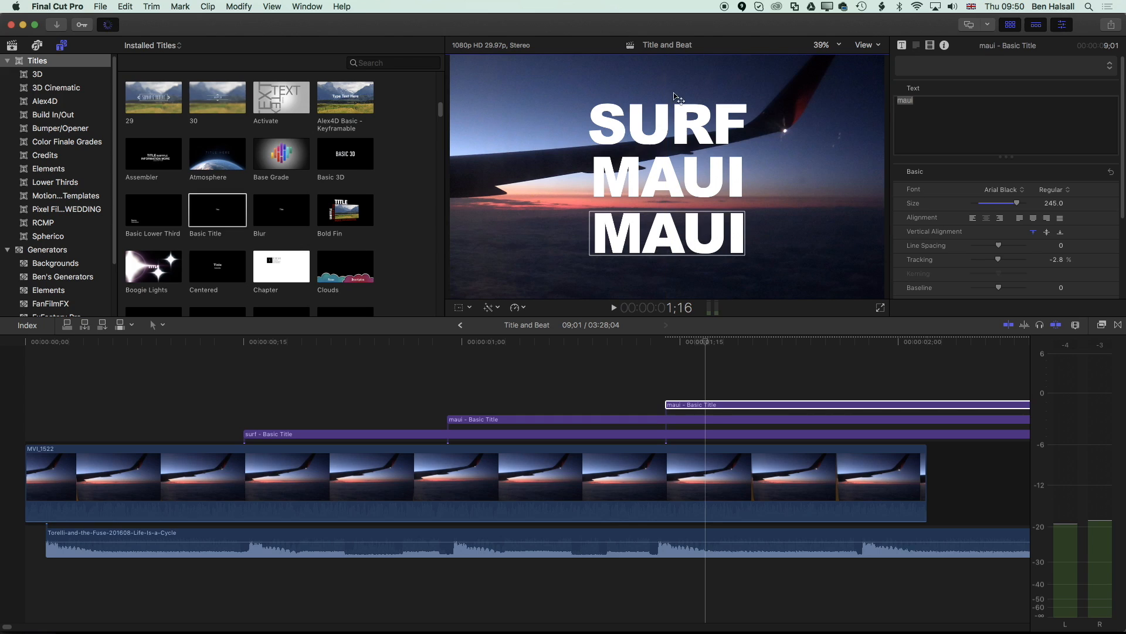
text(2016)
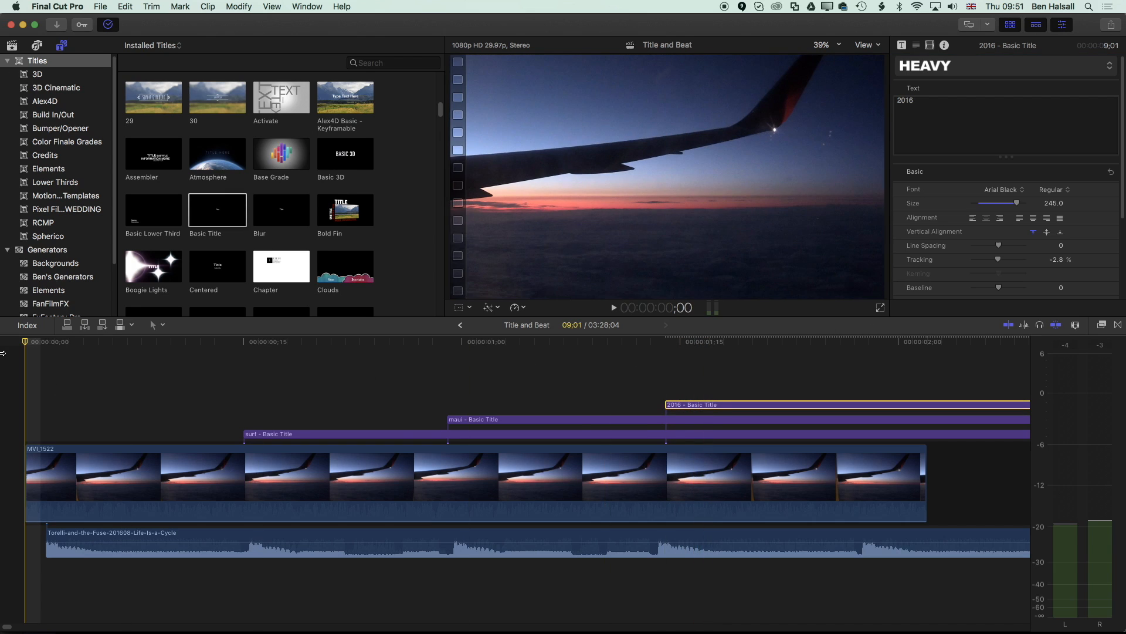
Option-drag a copy of MVI_1522 to sit right after the original in the storyline
click(614, 307)
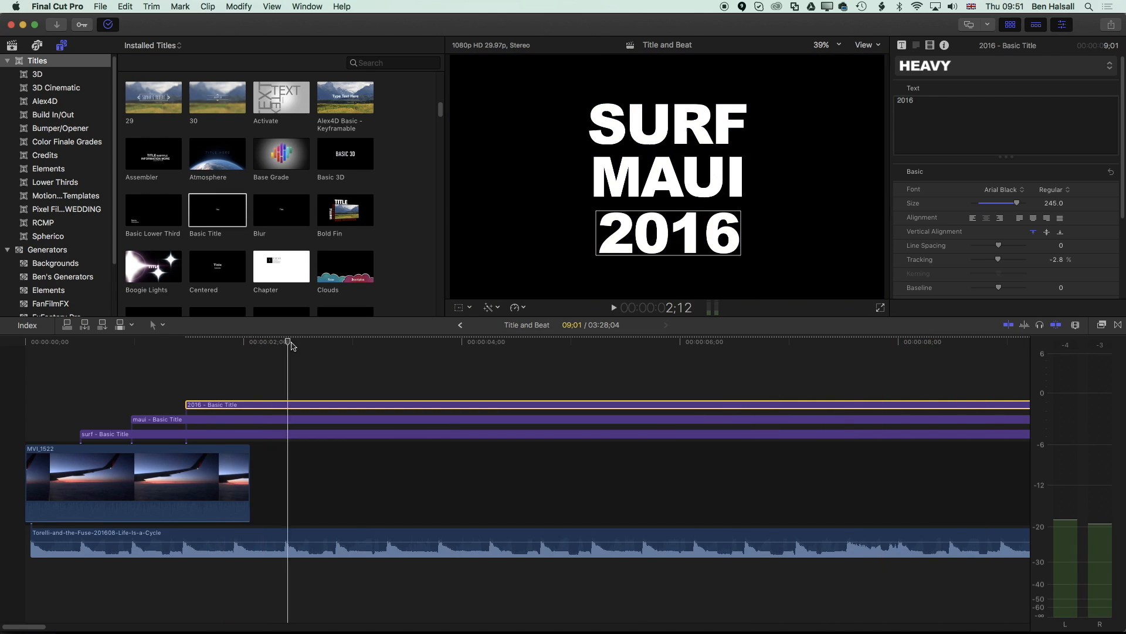
click(119, 481)
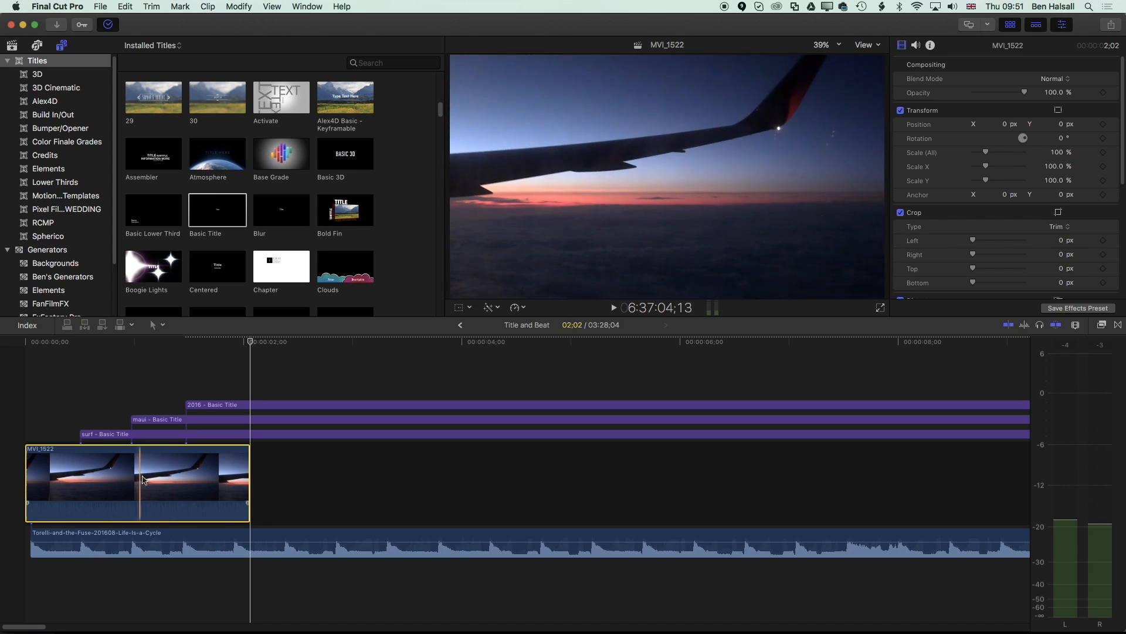
drag(136, 477, 311, 477)
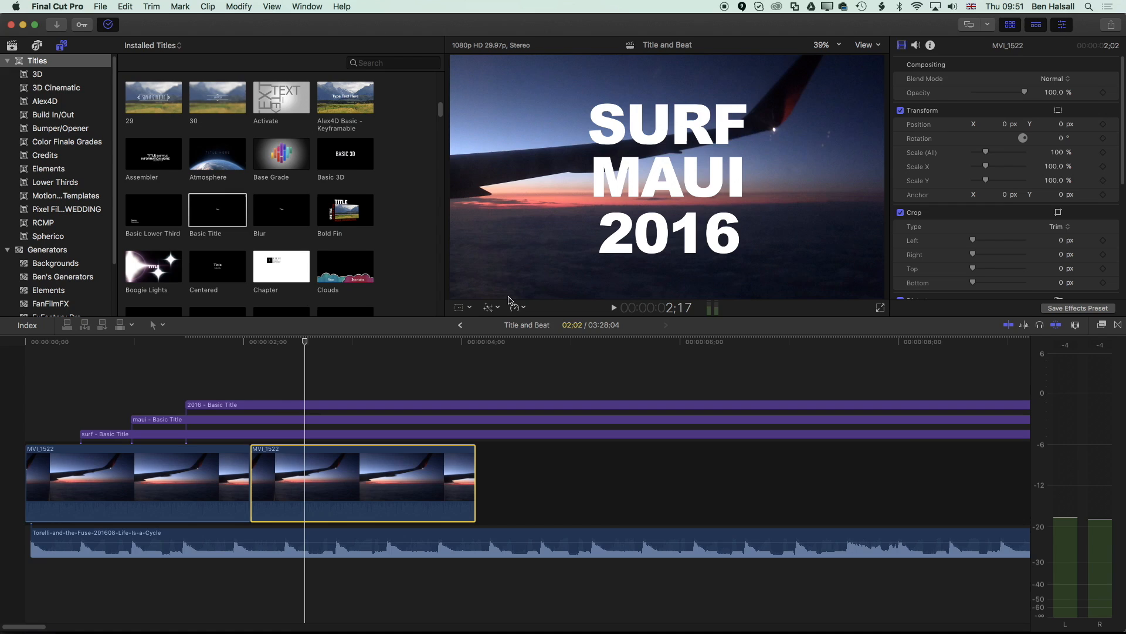
mouse_move(561, 289)
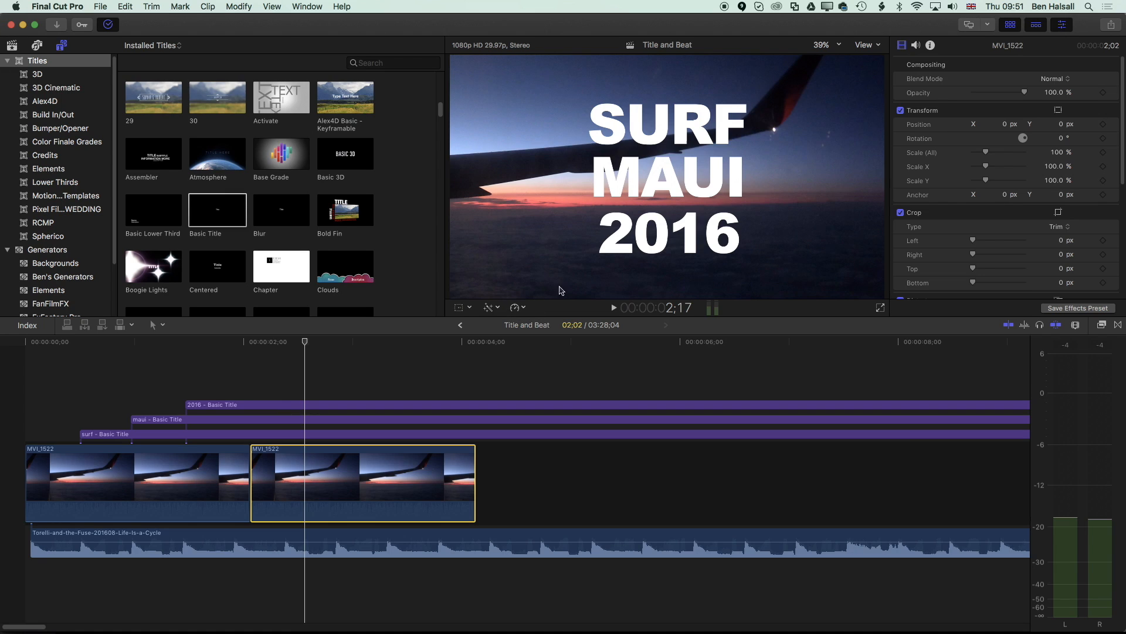
click(514, 308)
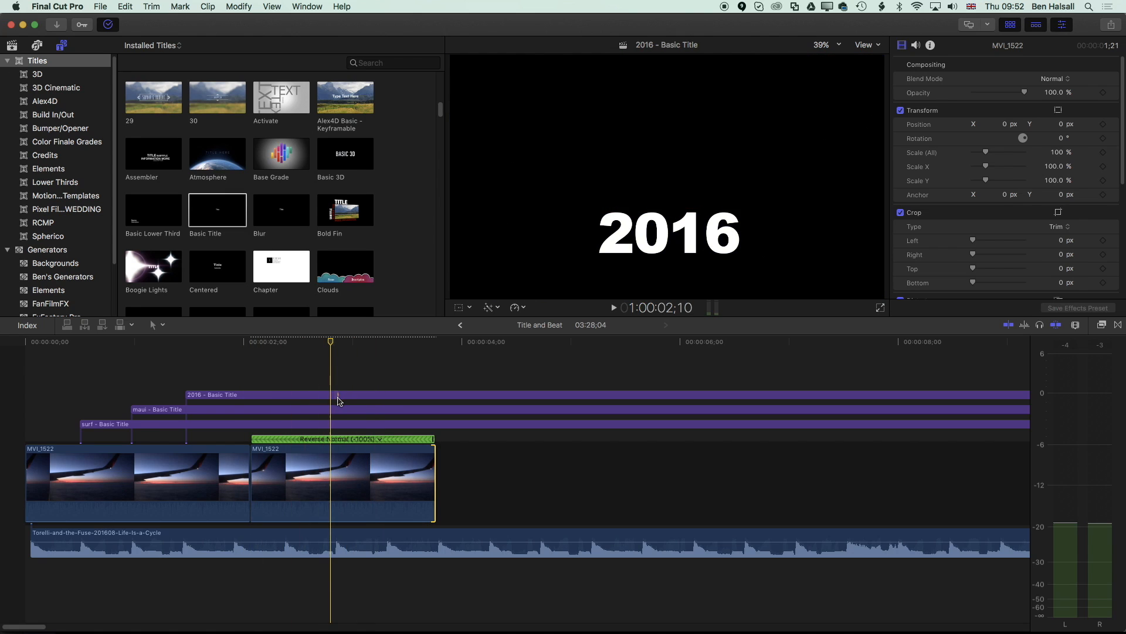
Trim SURF, MAUI and 2016 to end together on the beat, nudging 2016's end into line
key(b)
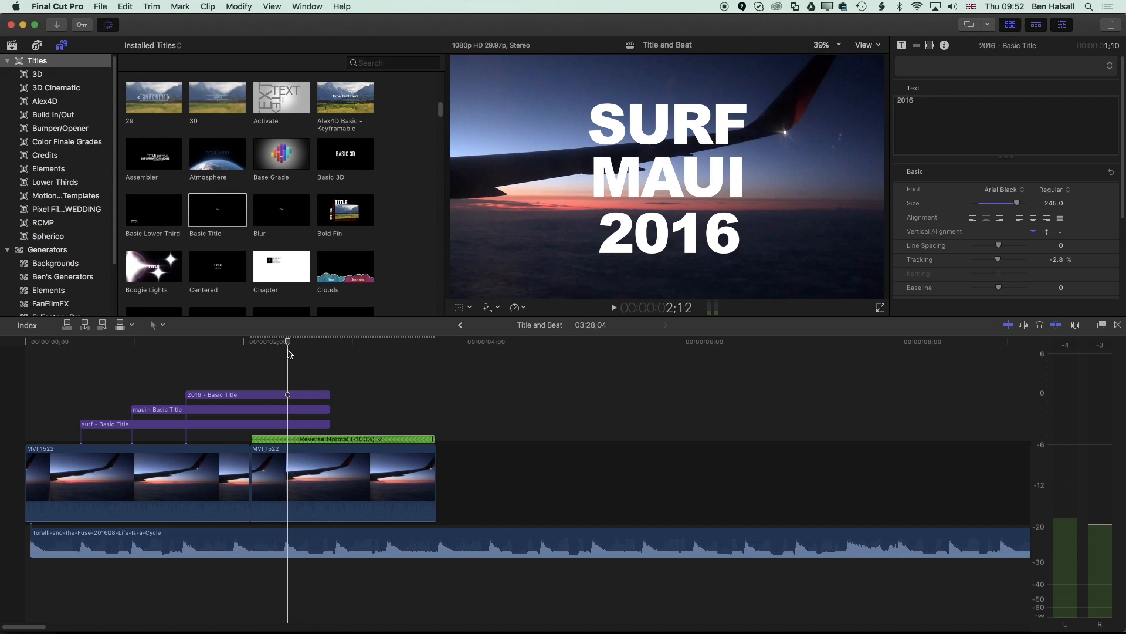
click(329, 341)
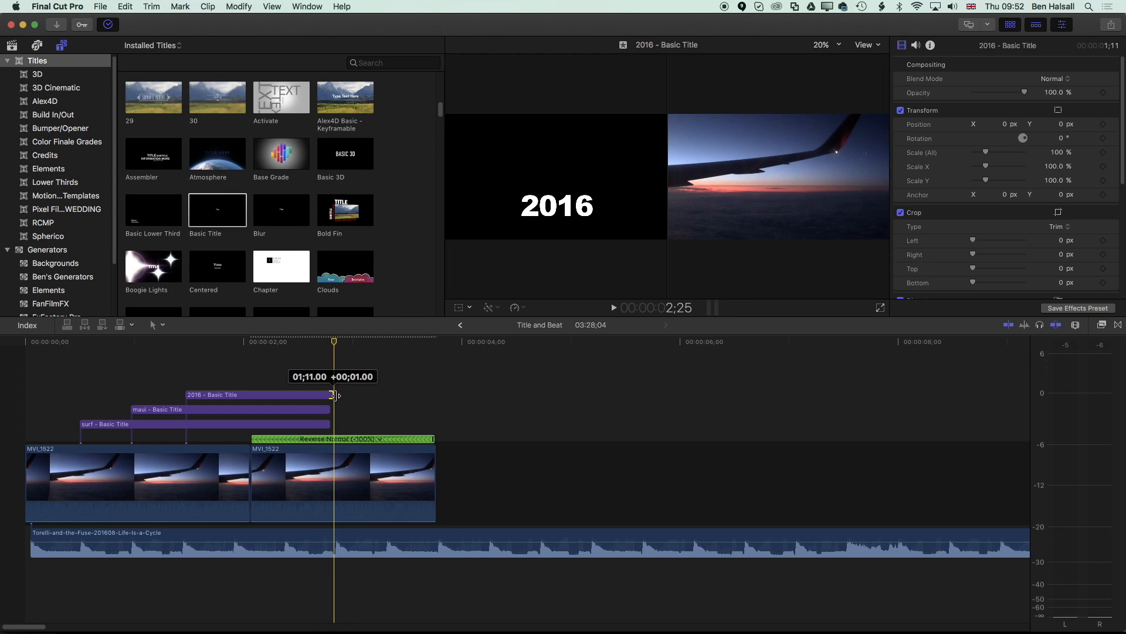
click(230, 408)
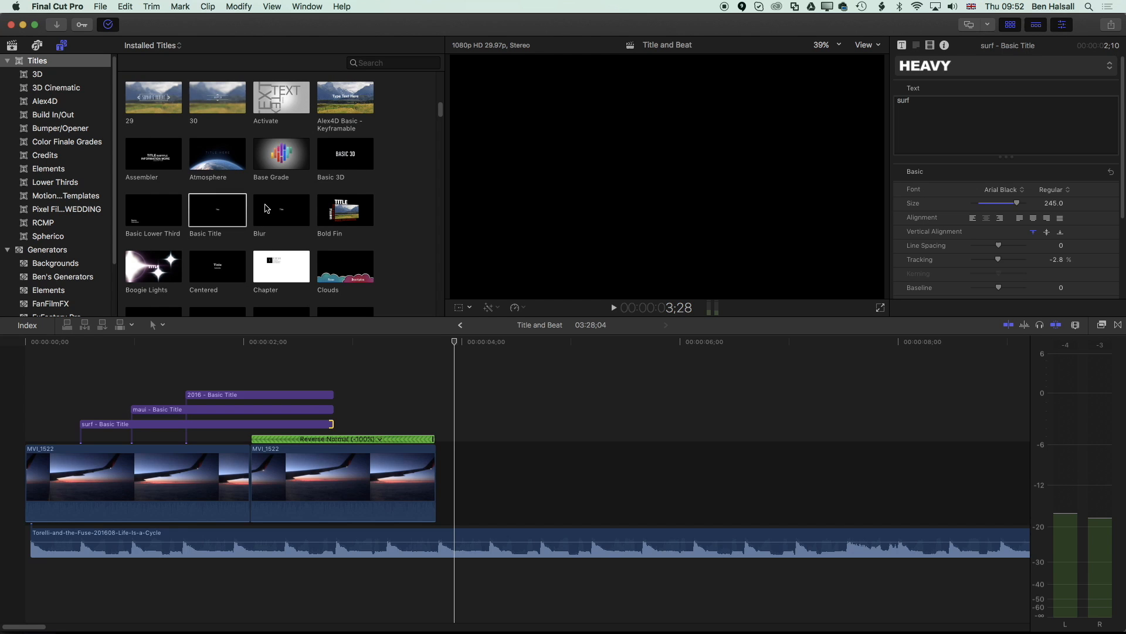
Select the SURF title, show the timeline clip appearance settings, then select the second wing clip
click(85, 423)
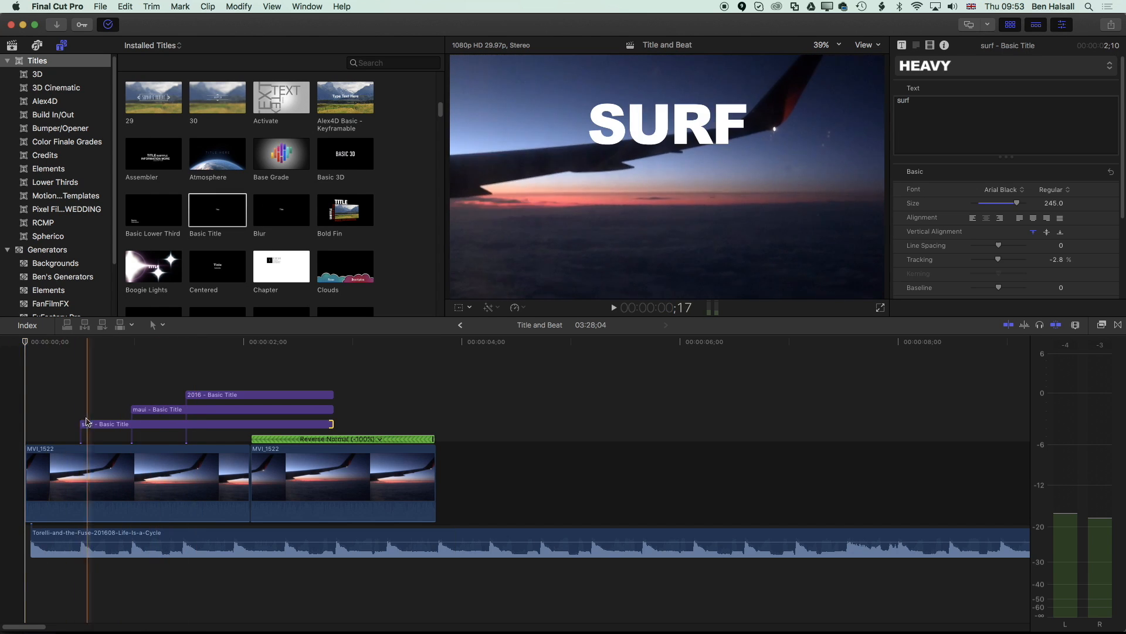
click(258, 409)
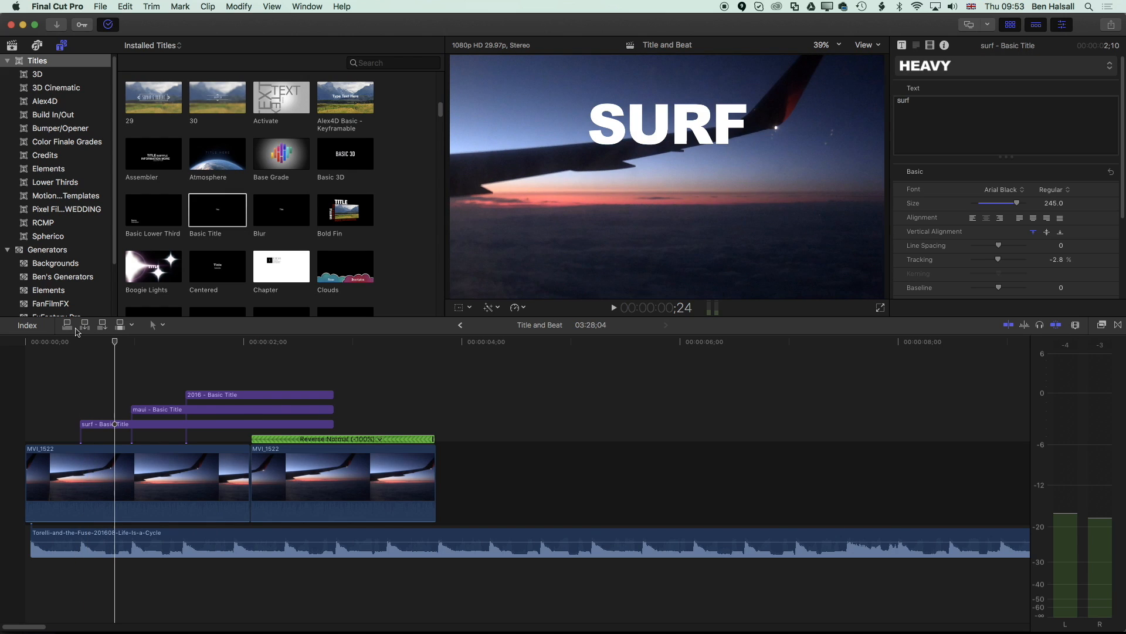
mouse_move(1070, 325)
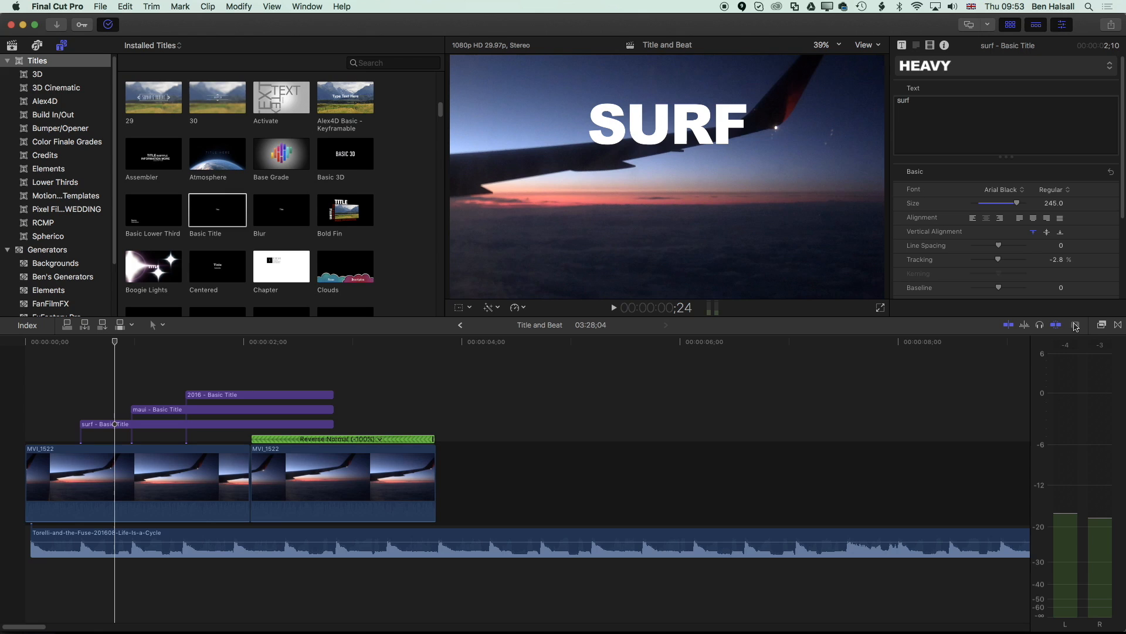
click(1076, 325)
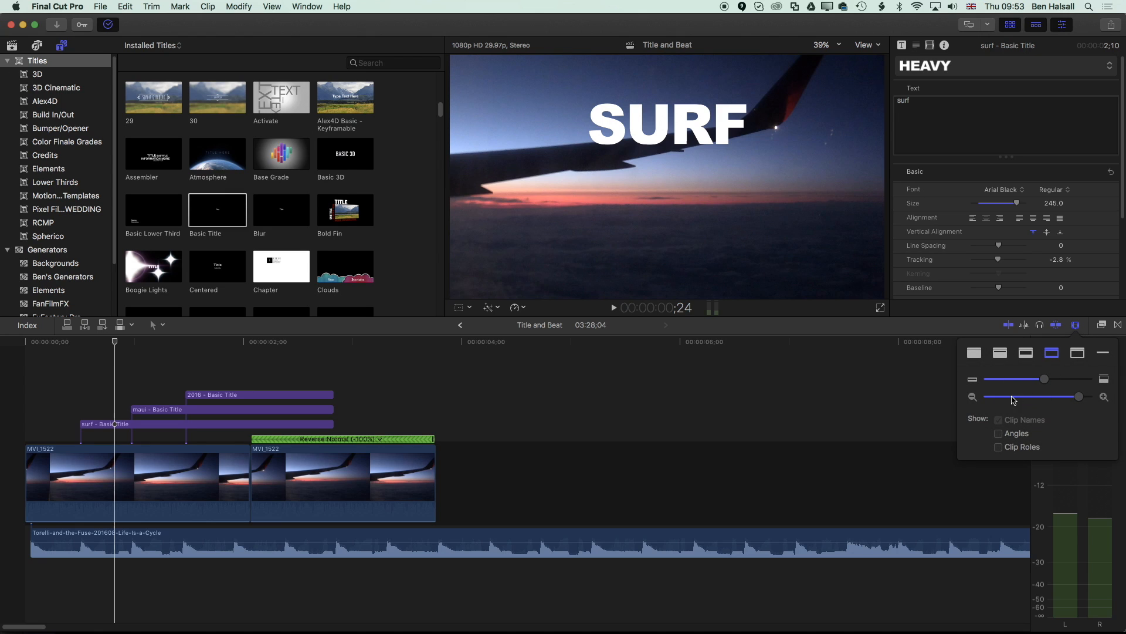
click(271, 495)
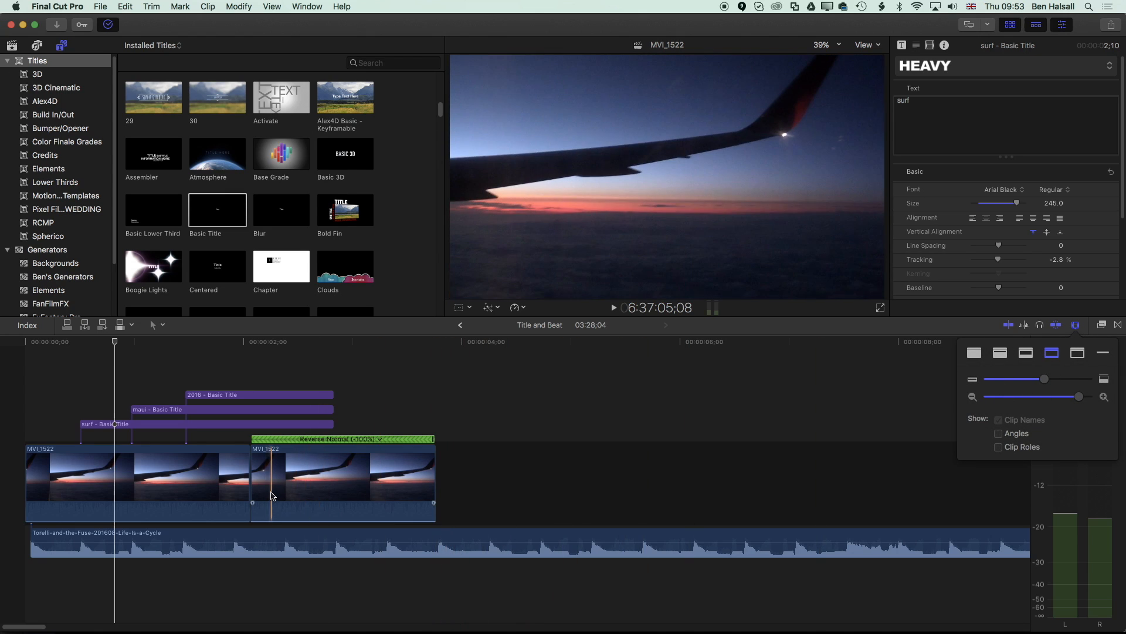